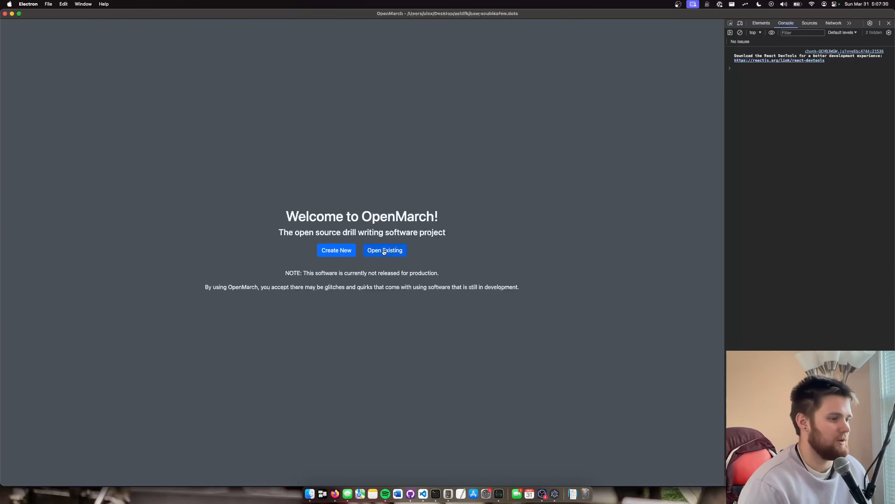
{"action": "mouse_move", "coordinate": [800, 83]}
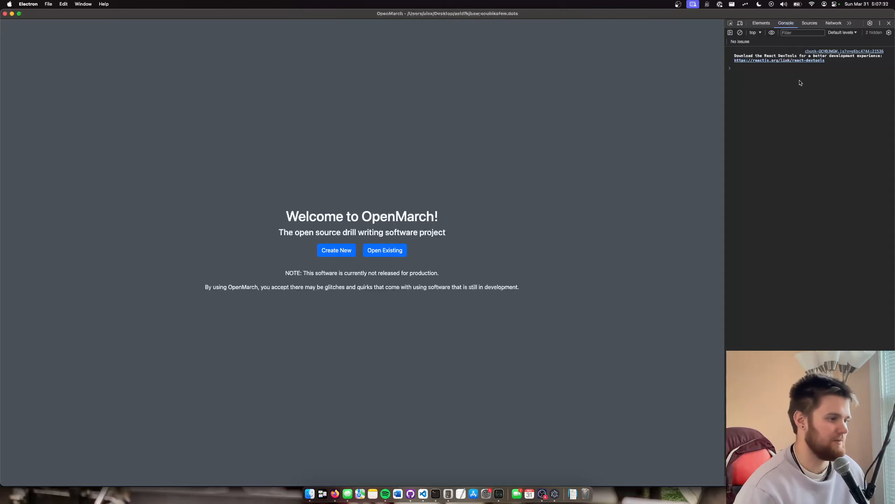
Create a new show file named 'march' saved to the Desktop
{"action": "left_click", "coordinate": [336, 250]}
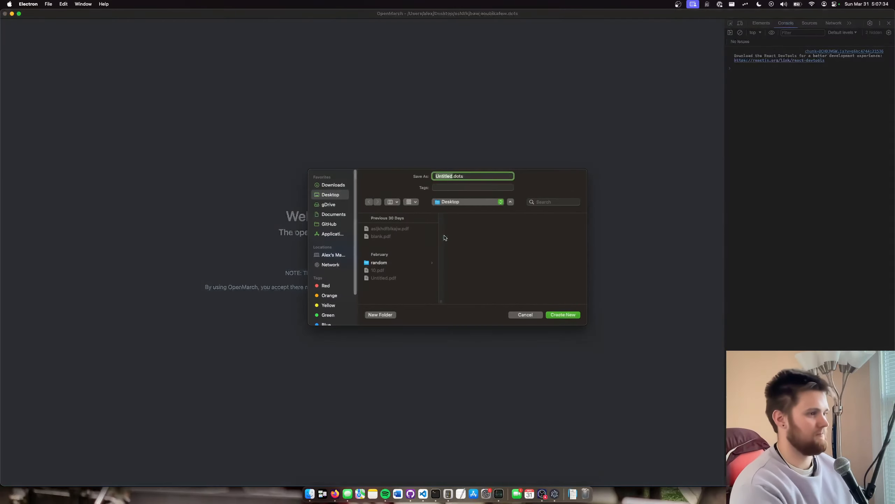
{"action": "type", "text": "march.dots"}
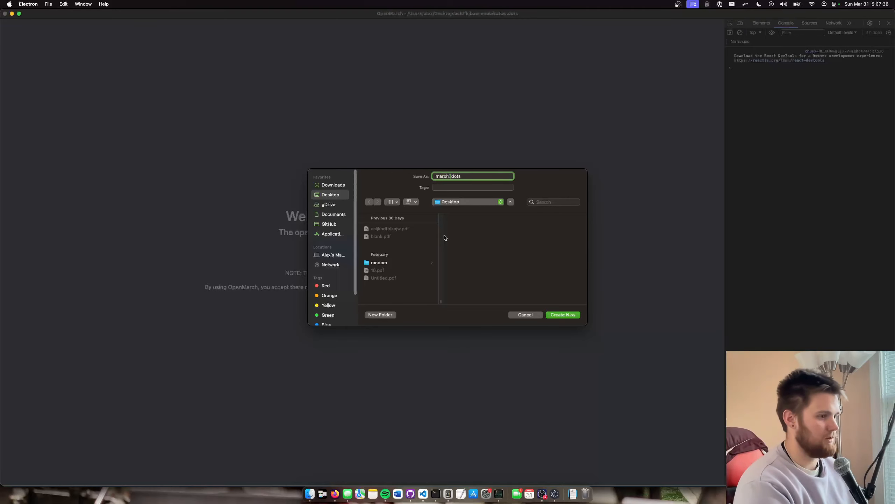
{"action": "left_click", "coordinate": [562, 315]}
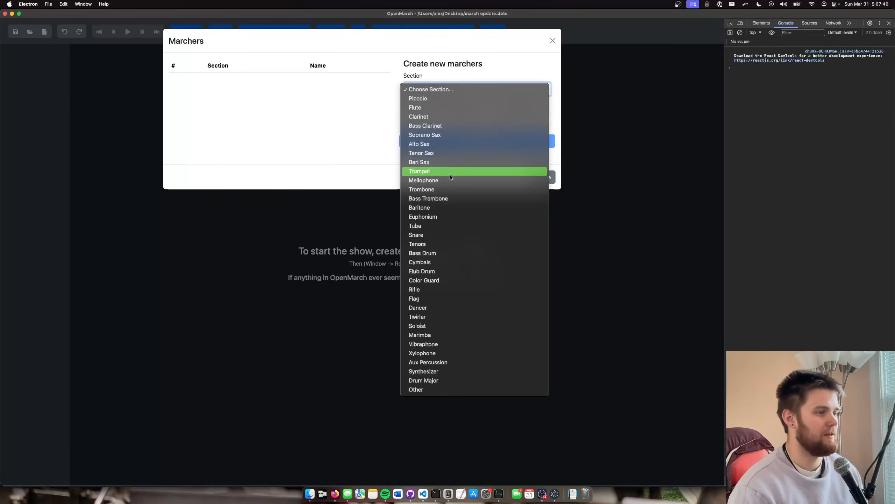
Create five Tuba marchers U1 through U5 and close the marcher setup
{"action": "left_click", "coordinate": [415, 225]}
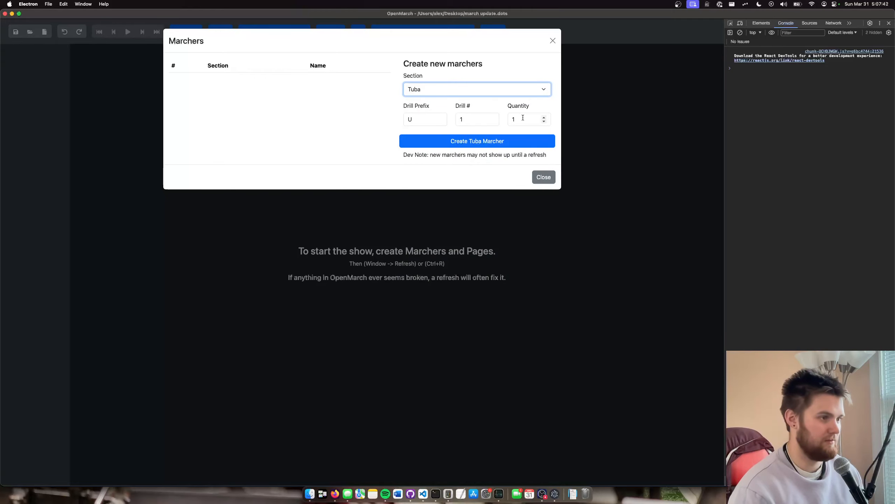
{"action": "left_click", "coordinate": [477, 141]}
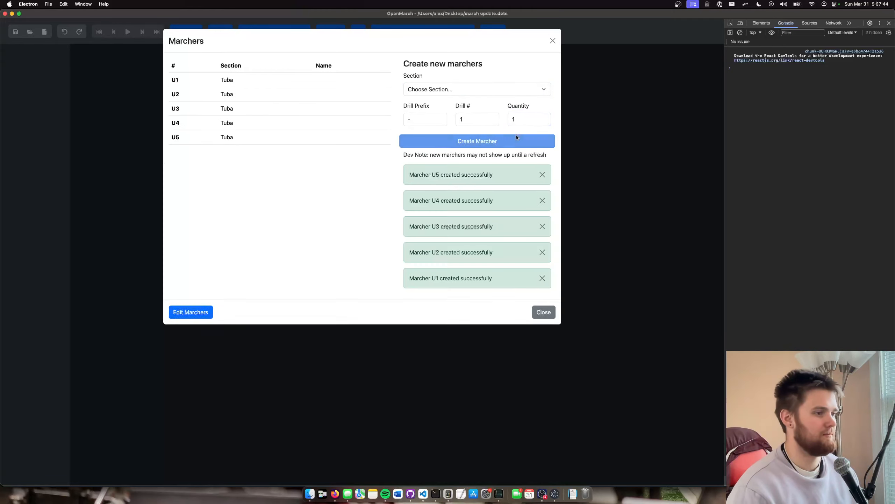
{"action": "left_click", "coordinate": [542, 312]}
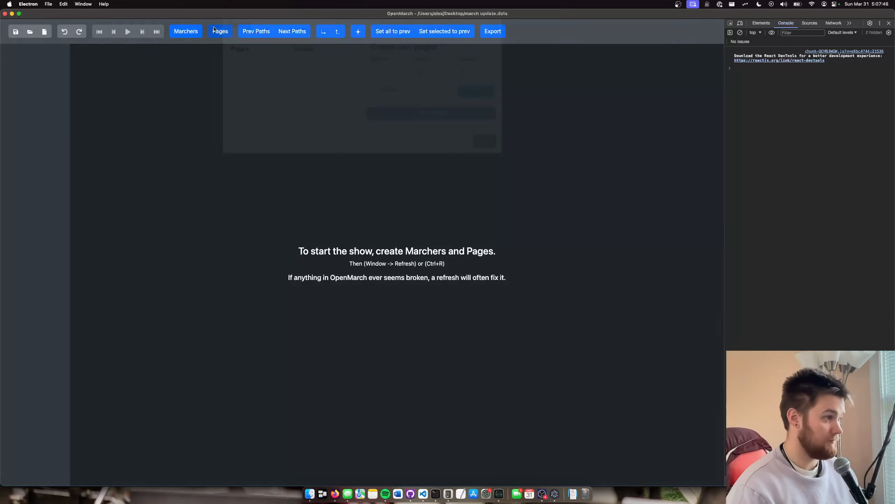
Create four new two-count pages for the show
{"action": "left_click", "coordinate": [220, 31]}
{"action": "type", "text": "4"}
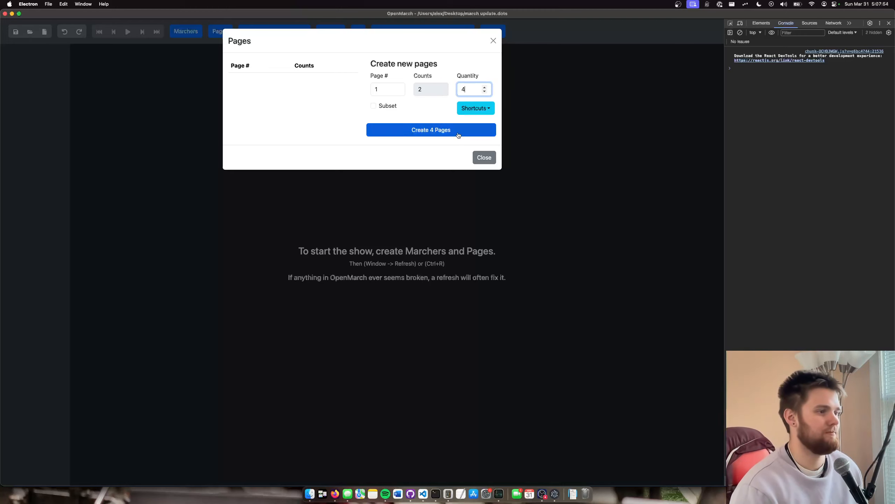
{"action": "left_click", "coordinate": [431, 130]}
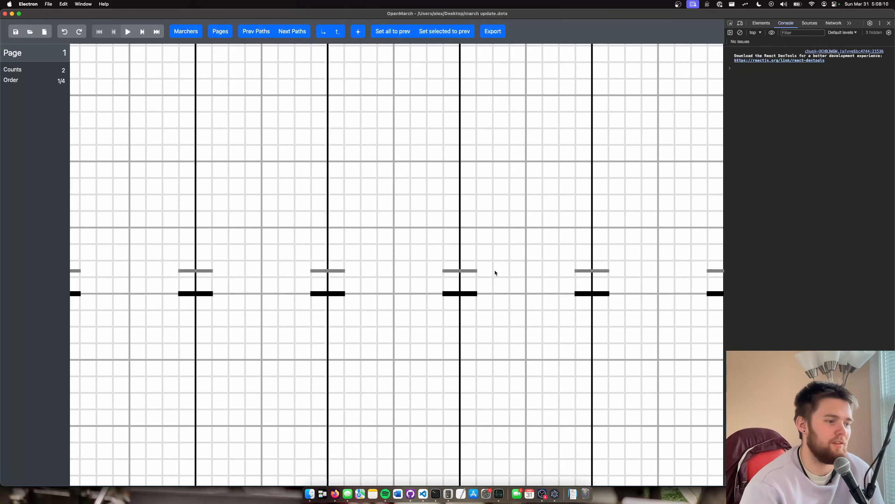
{"action": "mouse_move", "coordinate": [465, 268]}
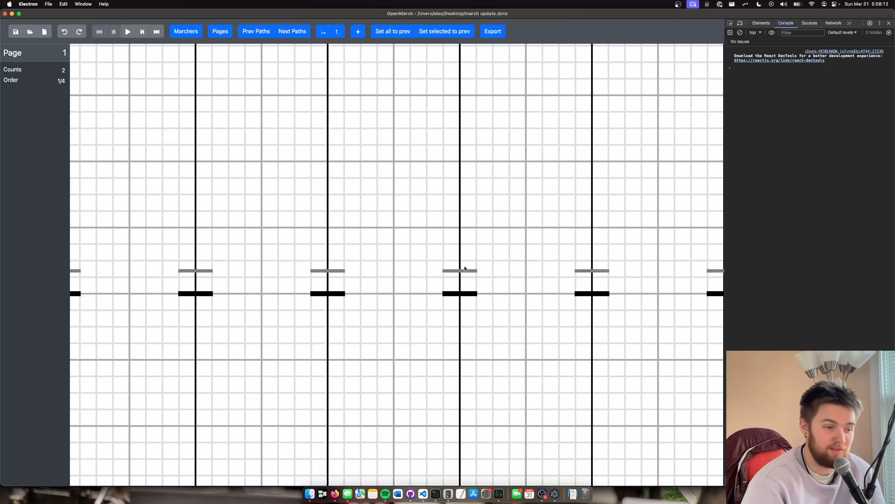
{"action": "mouse_move", "coordinate": [413, 273]}
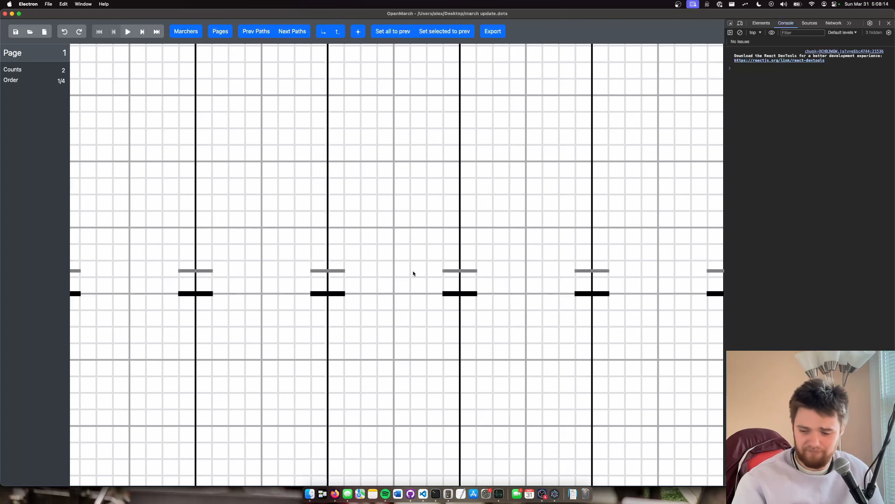
{"action": "mouse_move", "coordinate": [451, 281]}
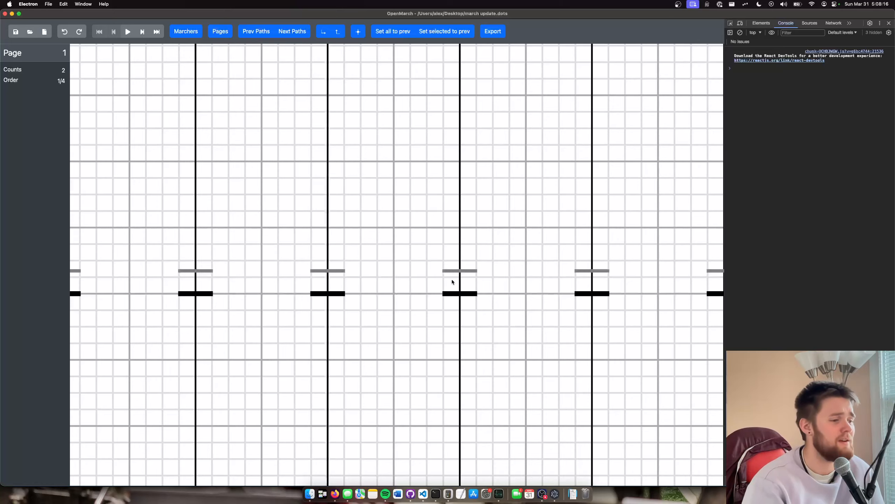
{"action": "mouse_move", "coordinate": [463, 293]}
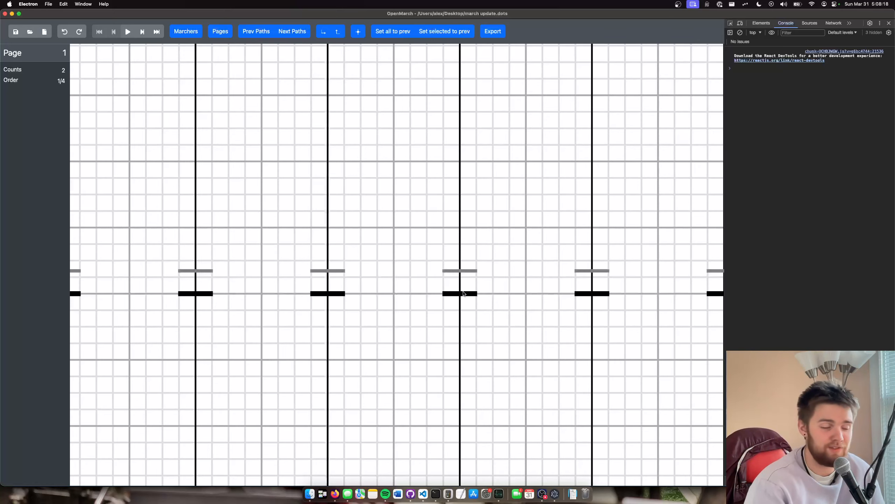
{"action": "scroll", "scroll_direction": "down", "scroll_amount": 3}
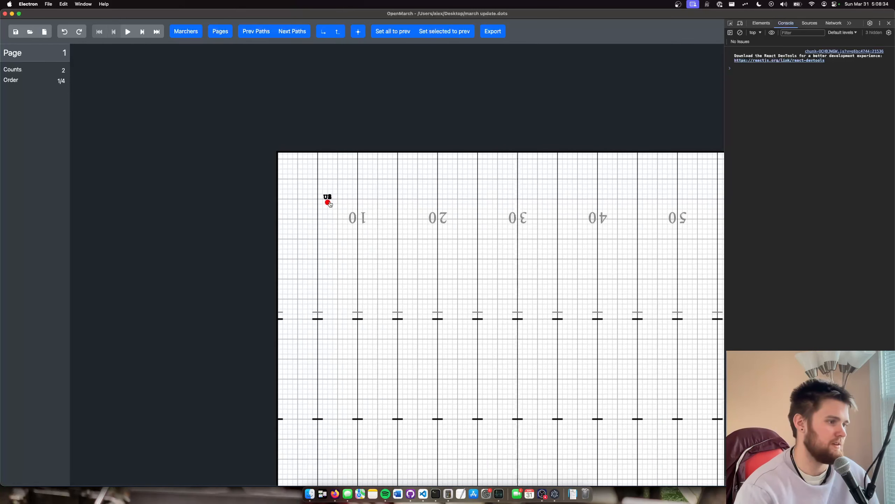
Move tuba U5 to the side 1 20-yard line on the back hash on page 1
{"action": "left_click", "coordinate": [327, 200]}
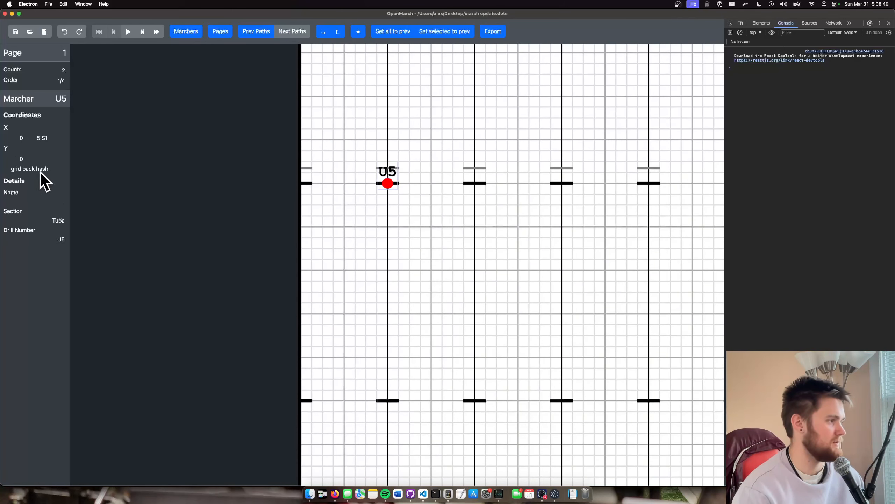
{"action": "mouse_move", "coordinate": [420, 174]}
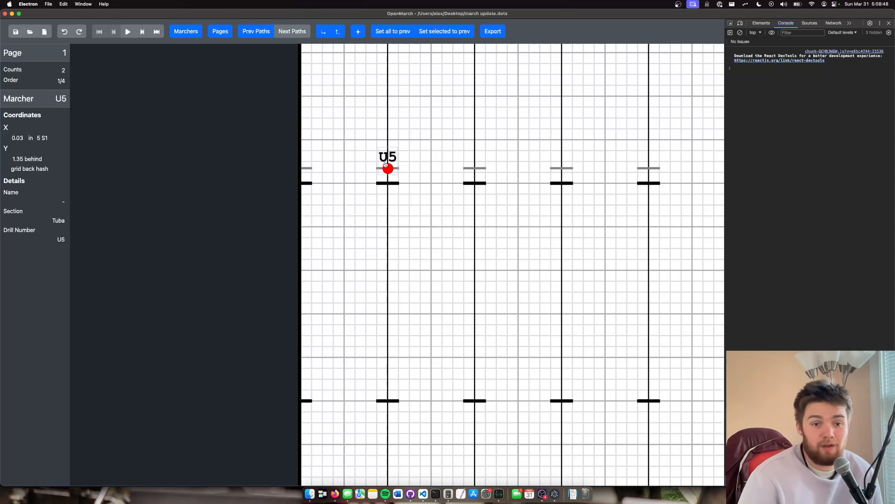
{"action": "mouse_move", "coordinate": [412, 158]}
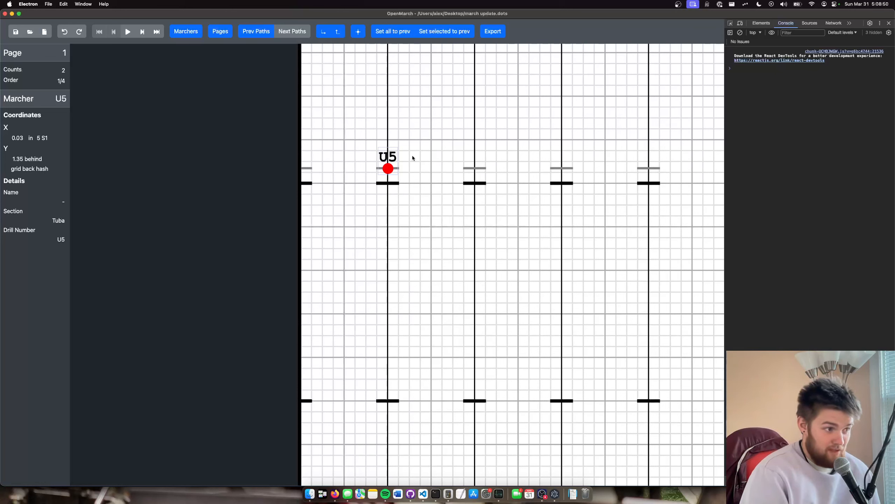
{"action": "mouse_move", "coordinate": [250, 141]}
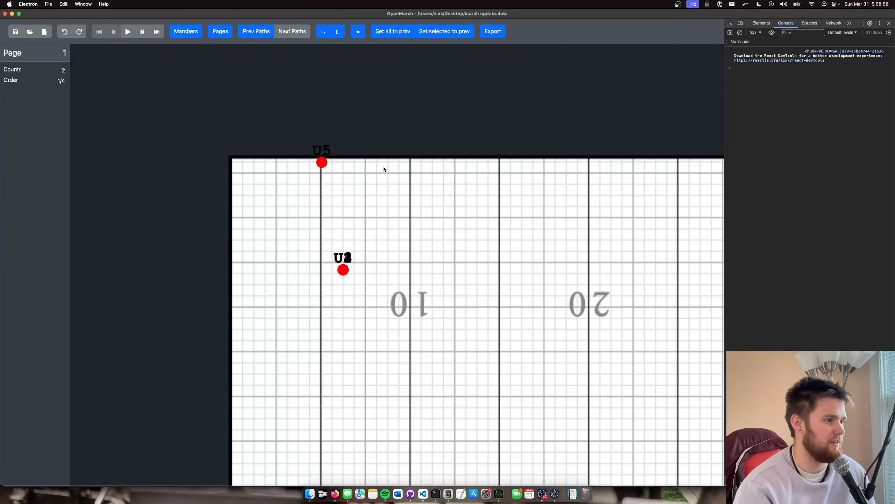
{"action": "scroll", "scroll_direction": "up", "scroll_amount": 3}
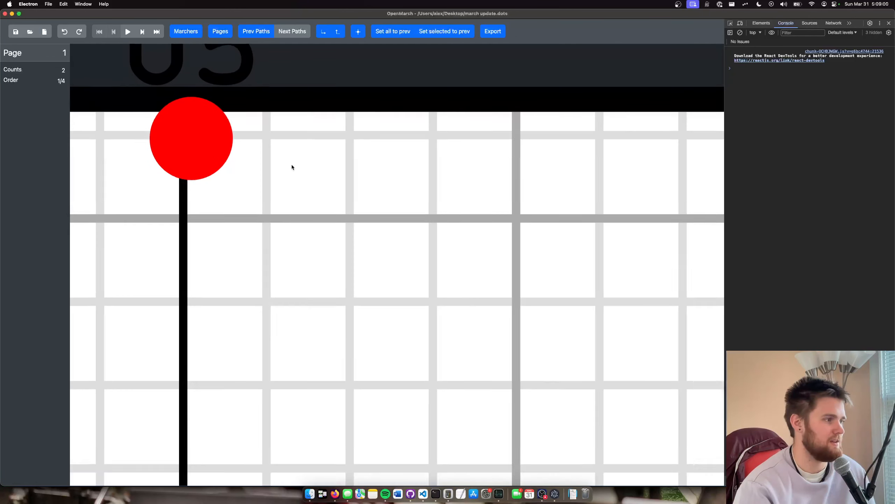
{"action": "left_click", "coordinate": [191, 137]}
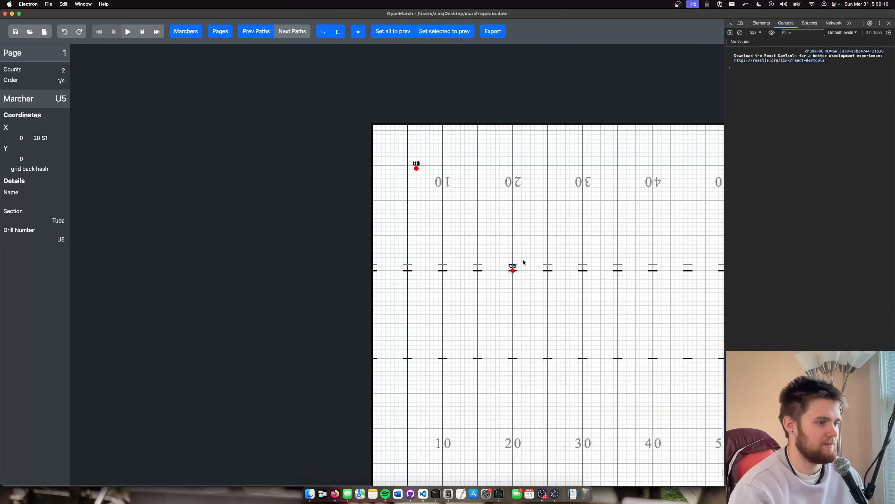
{"action": "left_click", "coordinate": [477, 268]}
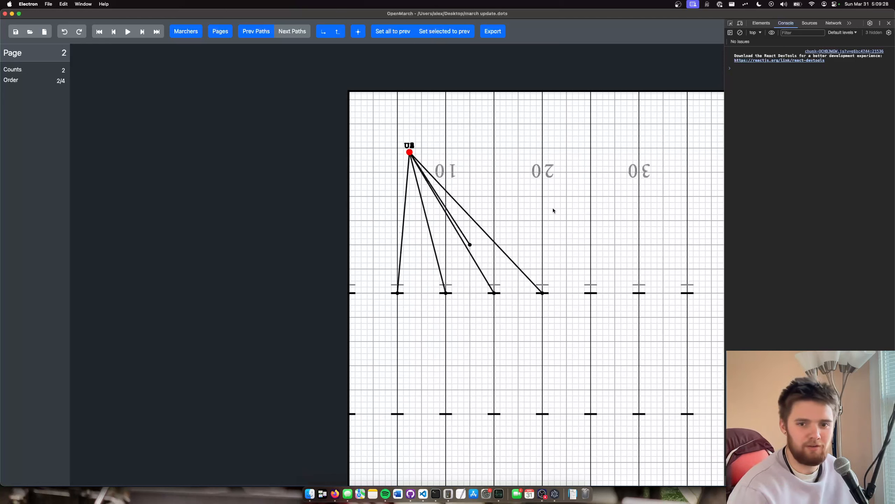
Copy page 1 positions onto page 2 and page 2 positions onto page 3 with Set all to prev
{"action": "left_click", "coordinate": [256, 31]}
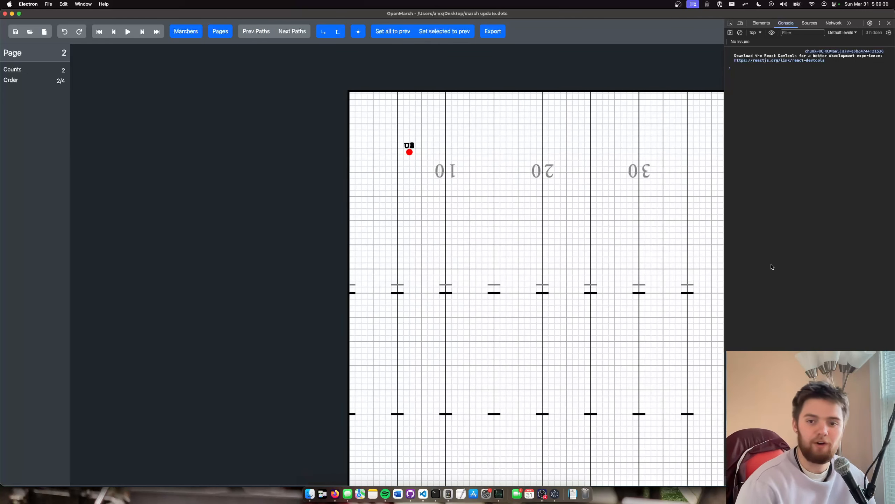
{"action": "mouse_move", "coordinate": [770, 265]}
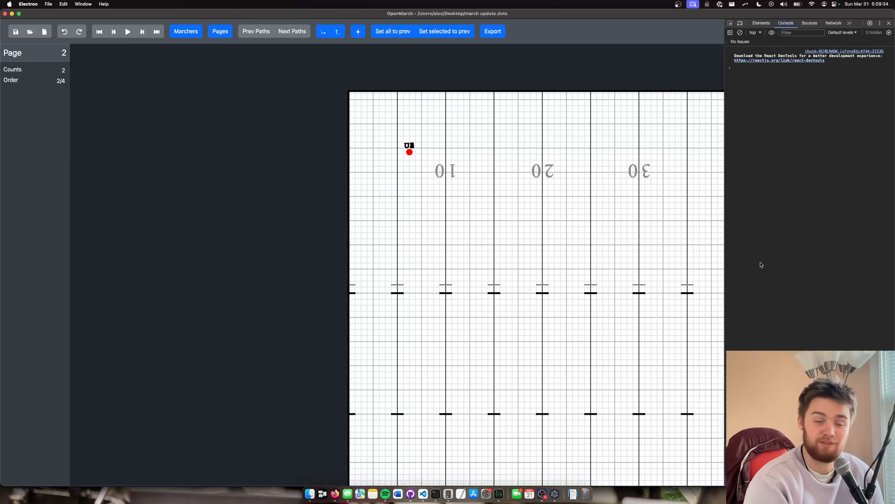
{"action": "mouse_move", "coordinate": [502, 74]}
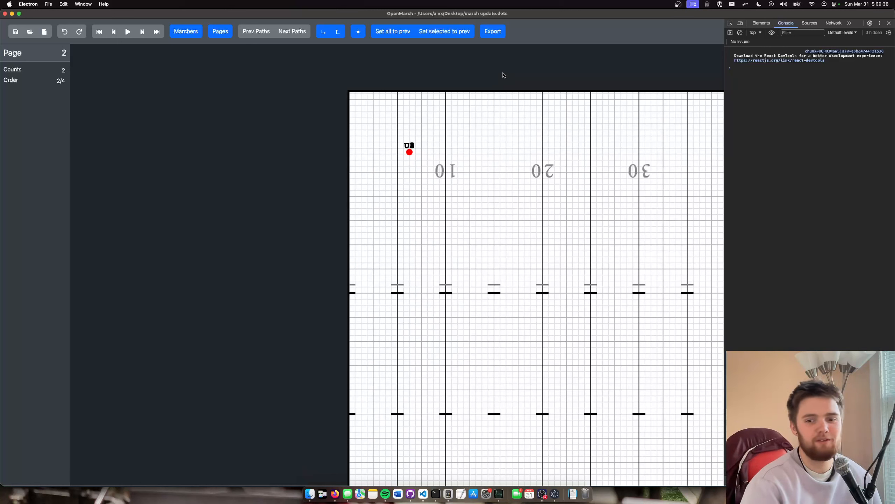
{"action": "mouse_move", "coordinate": [471, 139]}
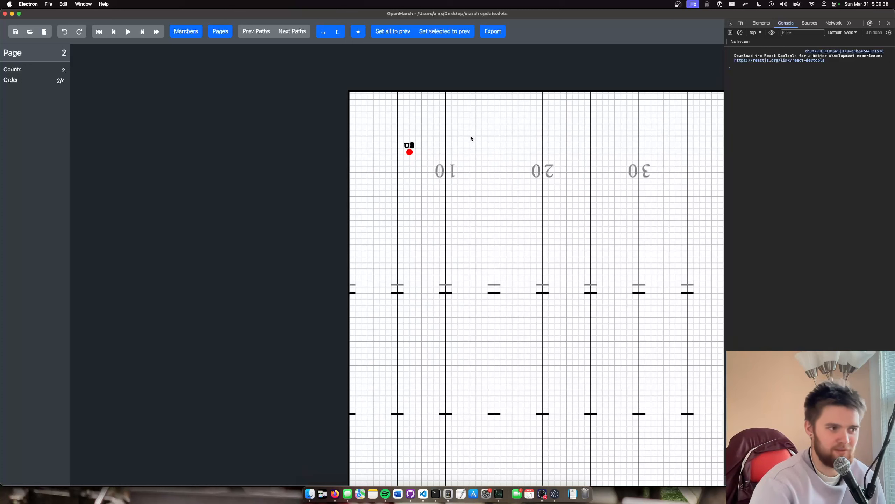
{"action": "mouse_move", "coordinate": [393, 31]}
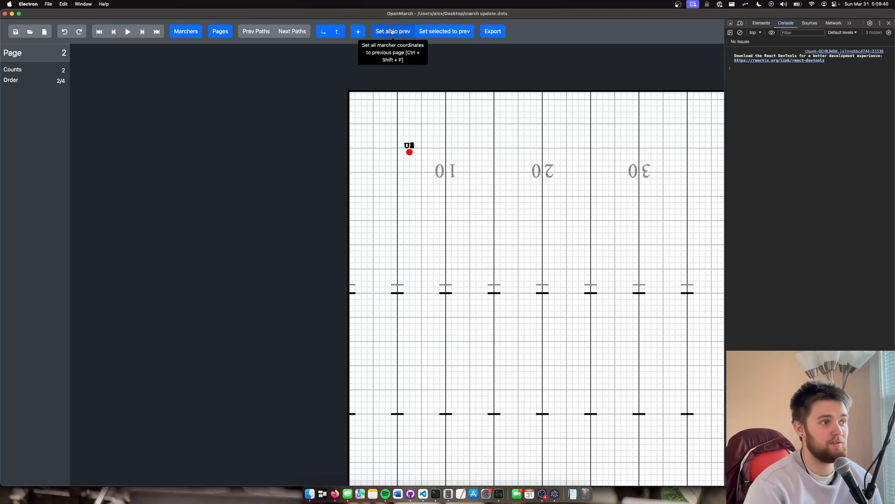
{"action": "left_click", "coordinate": [393, 31]}
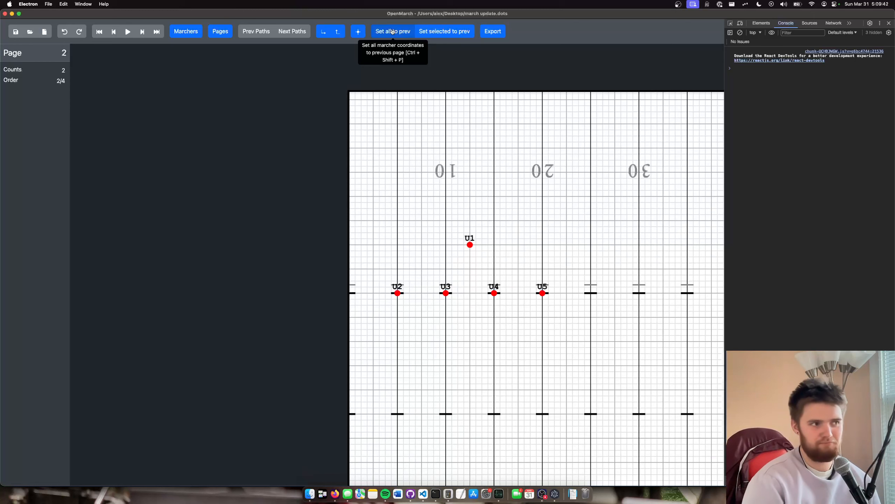
{"action": "mouse_move", "coordinate": [375, 111]}
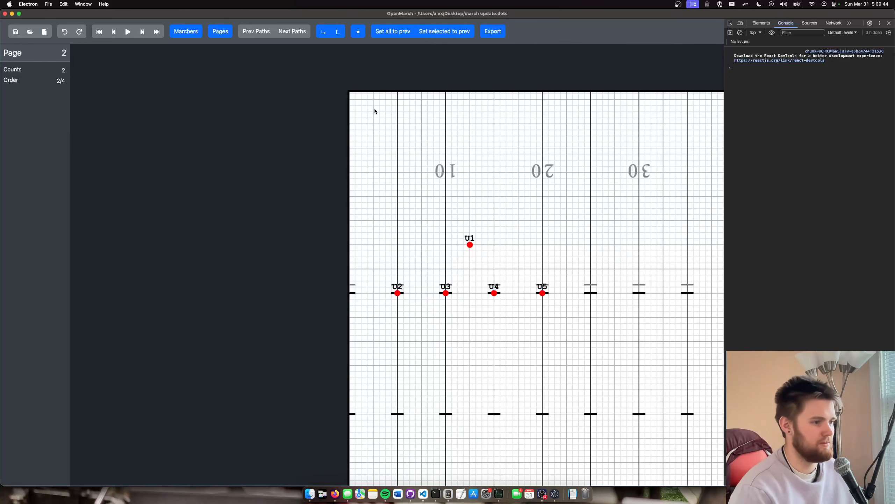
{"action": "mouse_move", "coordinate": [113, 31]}
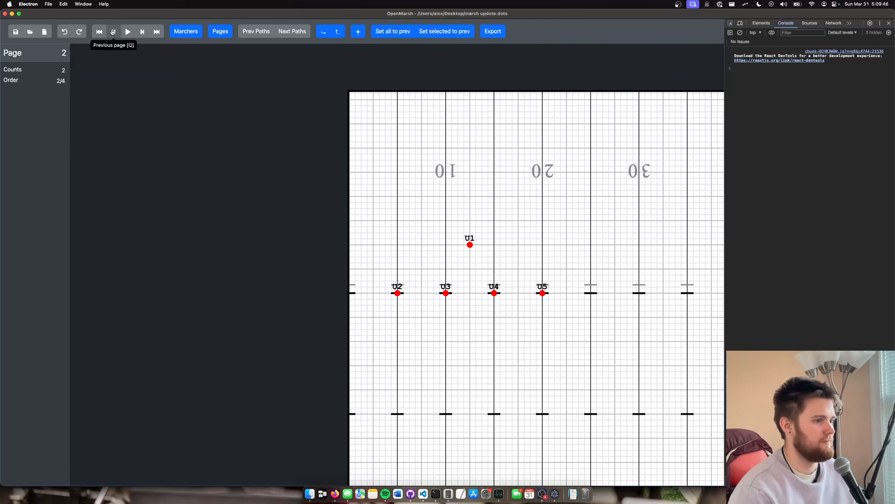
{"action": "left_click", "coordinate": [113, 32]}
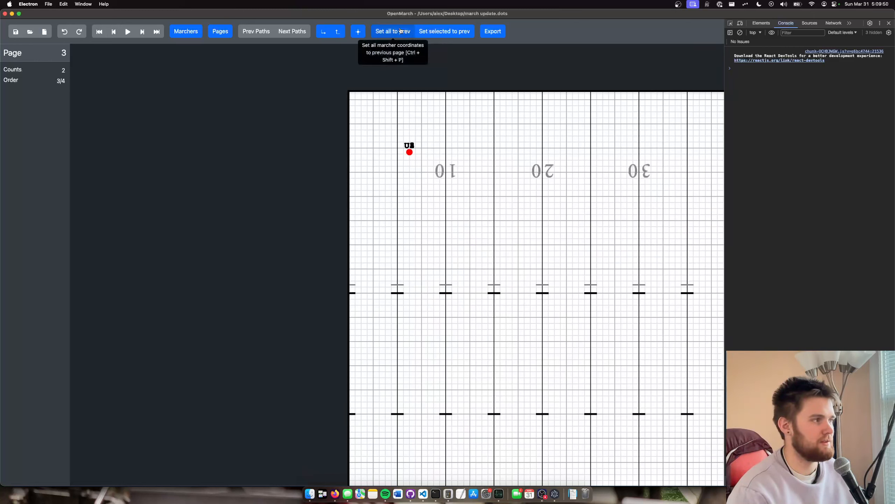
{"action": "left_click", "coordinate": [99, 31]}
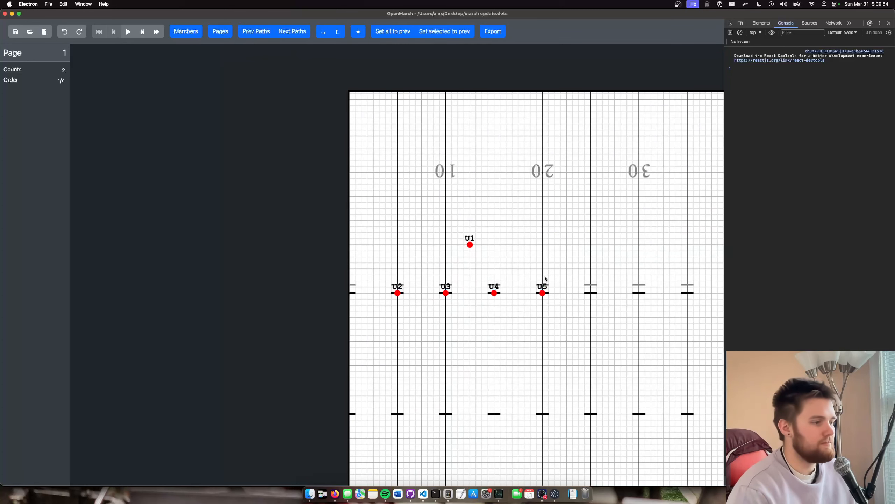
{"action": "mouse_move", "coordinate": [507, 244]}
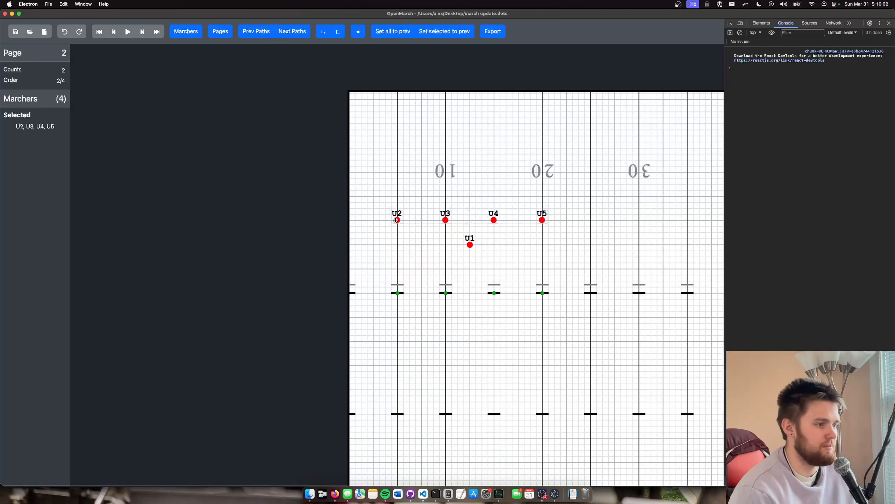
Clear the selection of tubas U2–U5 after moving them into a row above U1 on page 2
{"action": "left_click", "coordinate": [444, 31]}
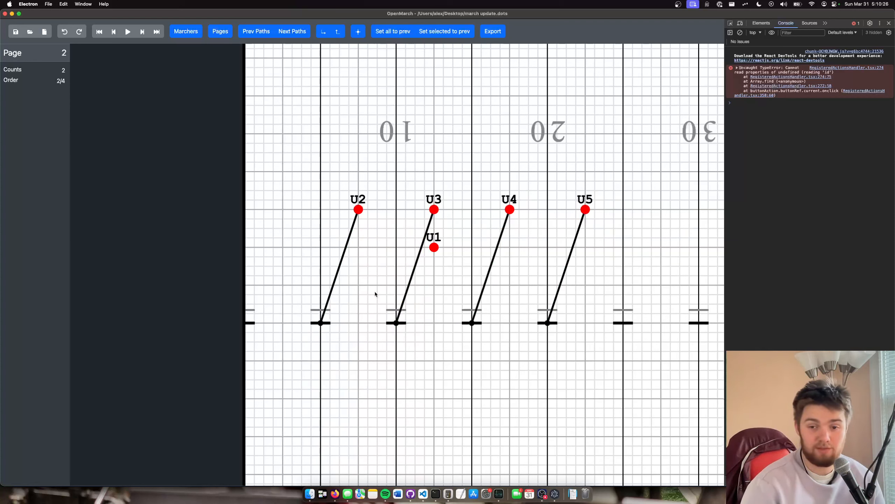
{"action": "mouse_move", "coordinate": [376, 251]}
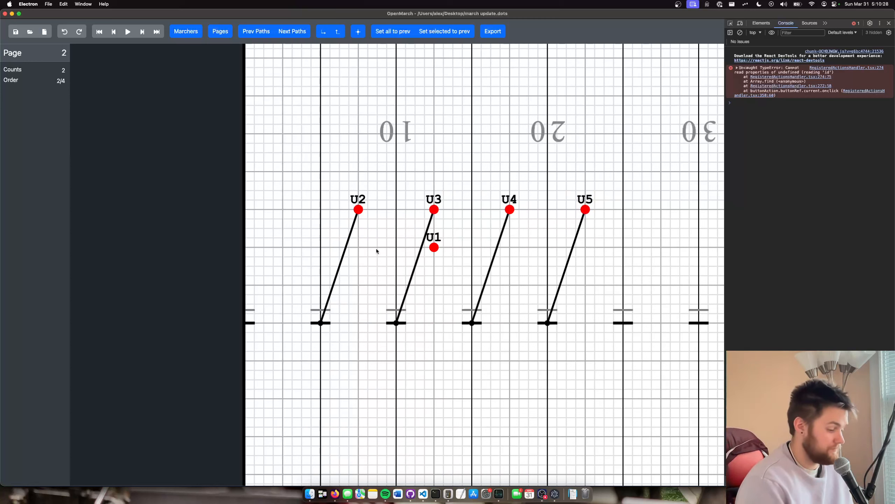
{"action": "mouse_move", "coordinate": [113, 31]}
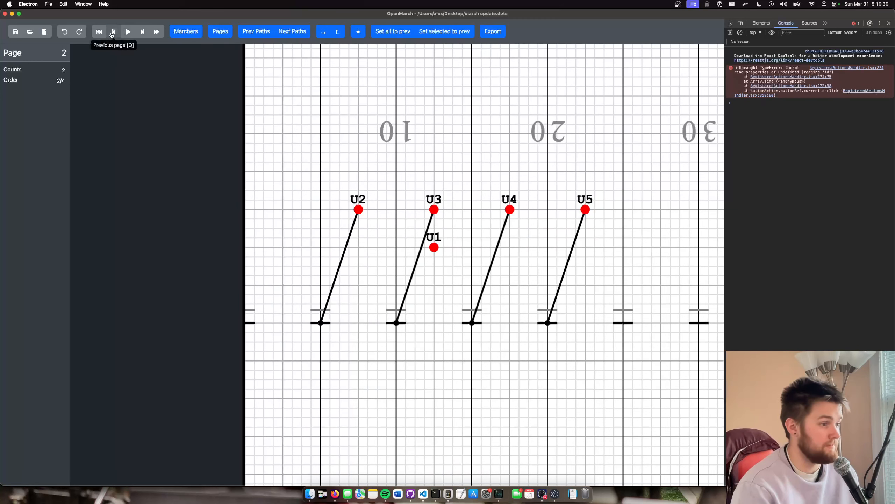
{"action": "left_click", "coordinate": [113, 31]}
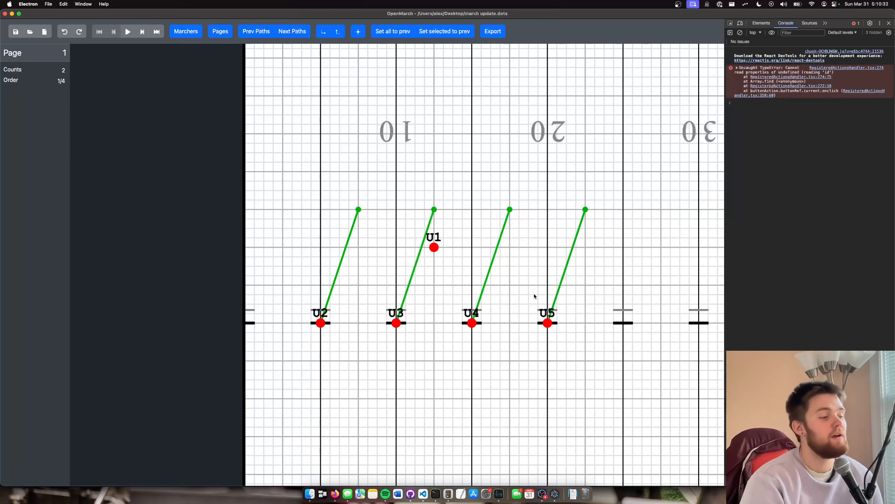
{"action": "mouse_move", "coordinate": [457, 208]}
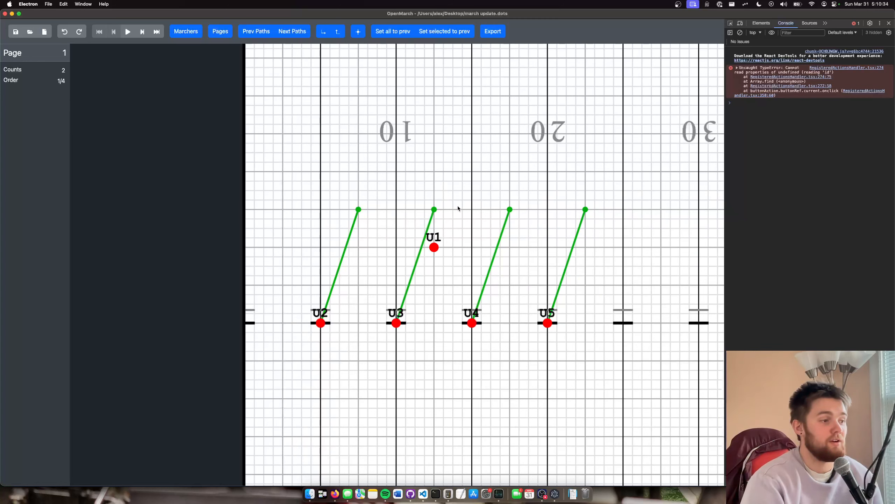
{"action": "mouse_move", "coordinate": [864, 168]}
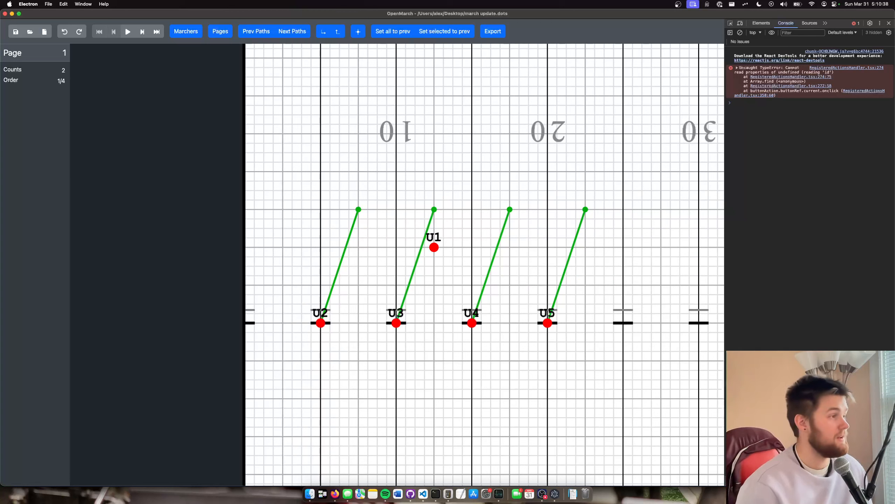
{"action": "mouse_move", "coordinate": [320, 50]}
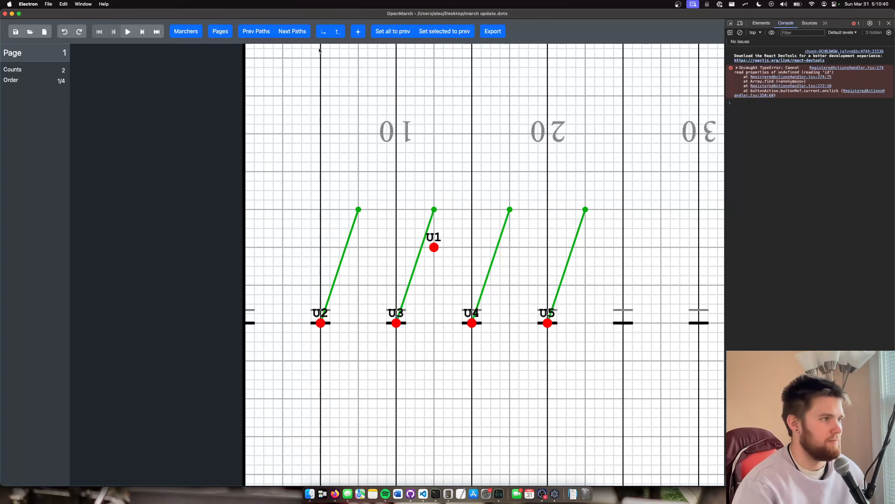
{"action": "left_click", "coordinate": [127, 32]}
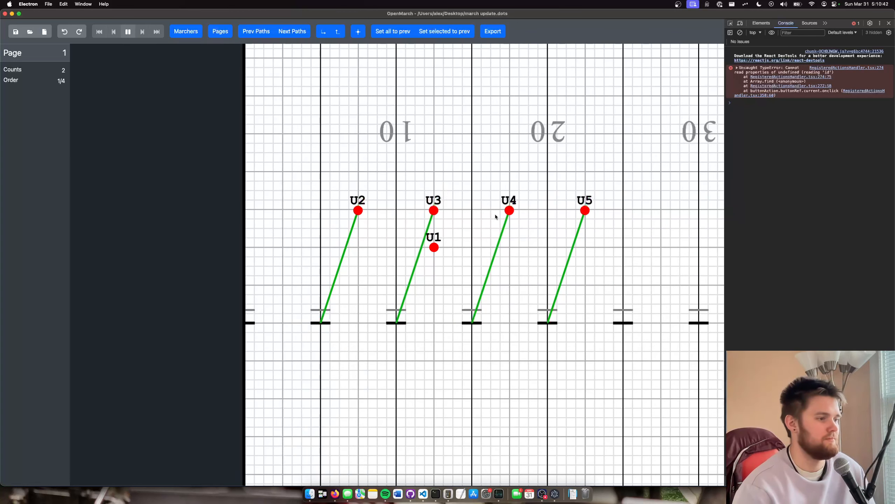
{"action": "left_click", "coordinate": [127, 31]}
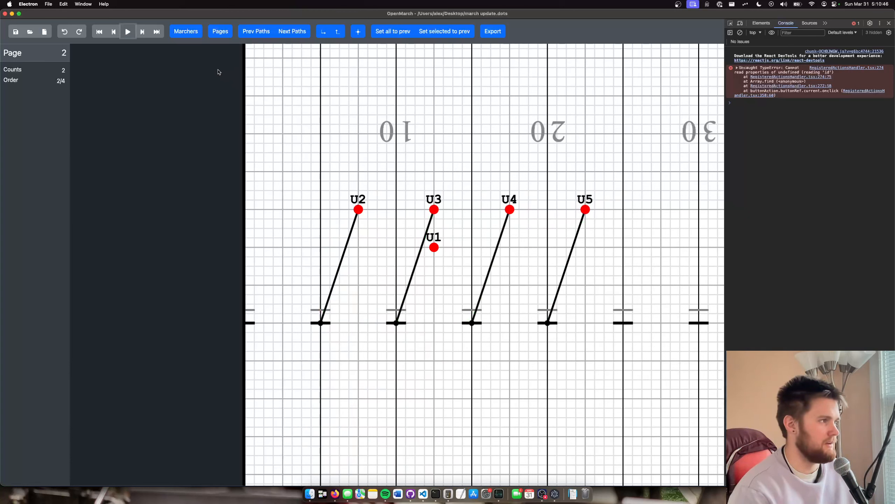
{"action": "mouse_move", "coordinate": [446, 175]}
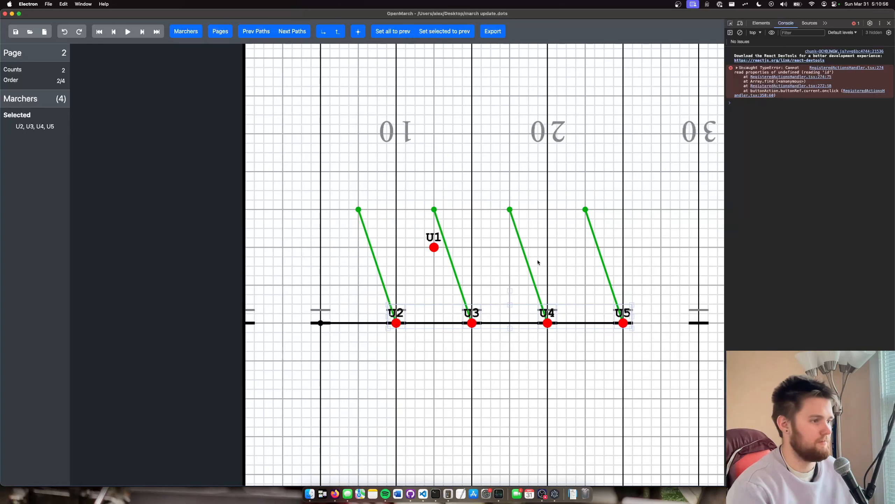
Place tubas U2–U5 on the yard line for page 3 and up-left for page 4, then return to page 1
{"action": "left_click", "coordinate": [406, 154]}
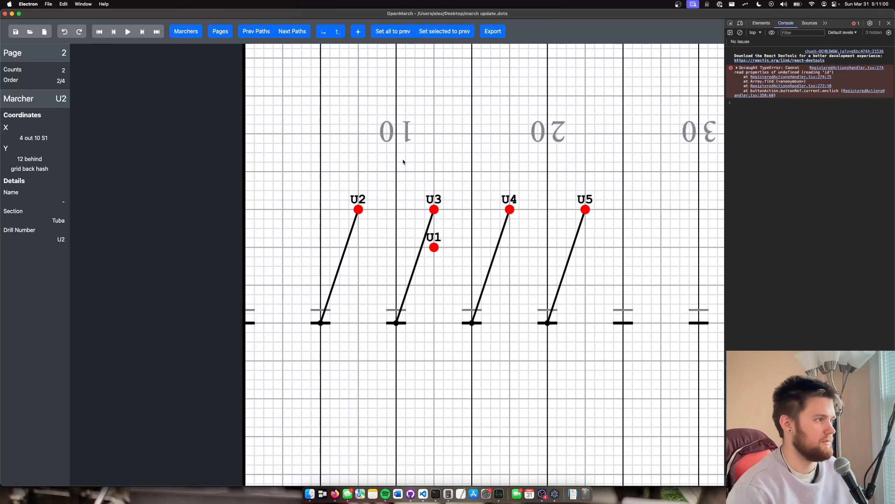
{"action": "left_click", "coordinate": [292, 31]}
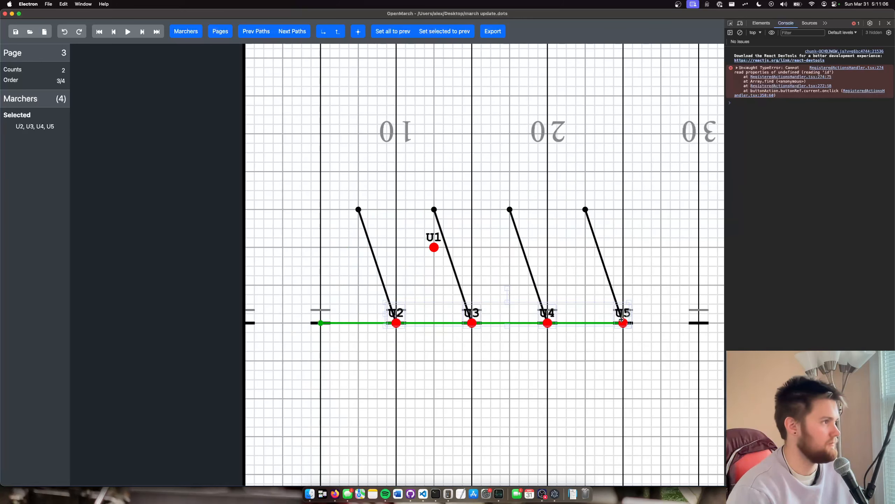
{"action": "left_click", "coordinate": [464, 232]}
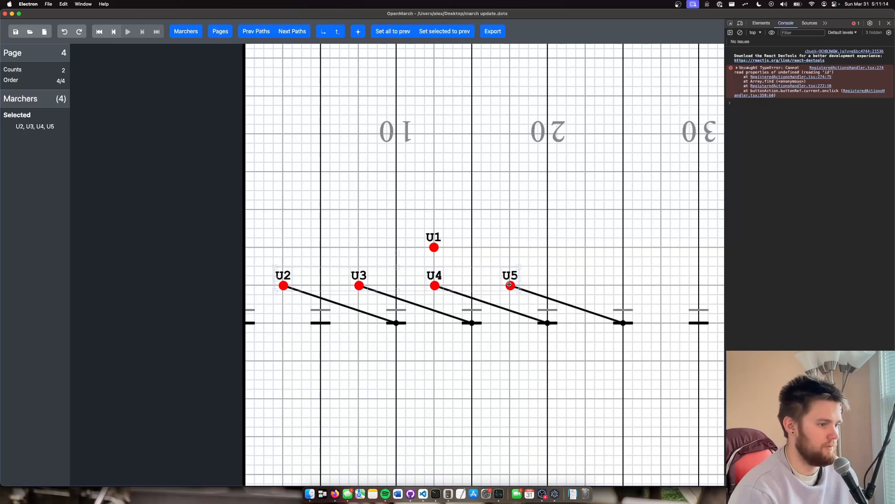
{"action": "left_click", "coordinate": [114, 32]}
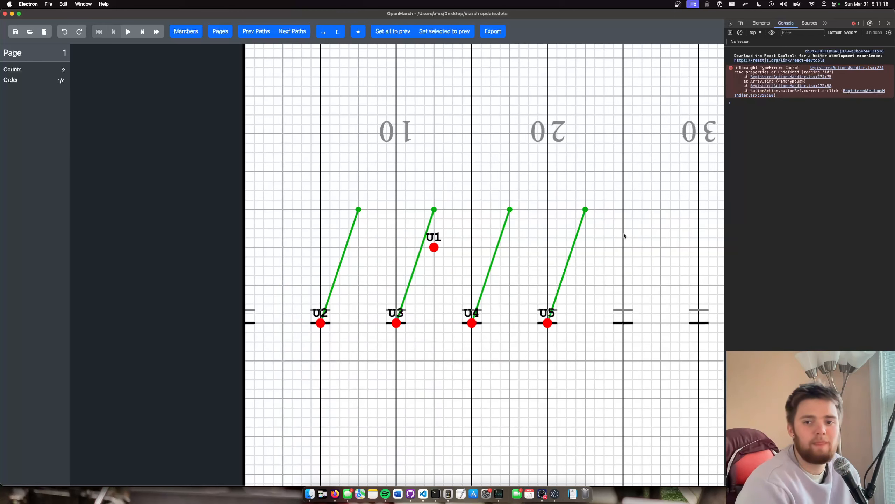
Play the show from page 1, then step through pages 3 and 4 and back to page 2
{"action": "left_click", "coordinate": [128, 32]}
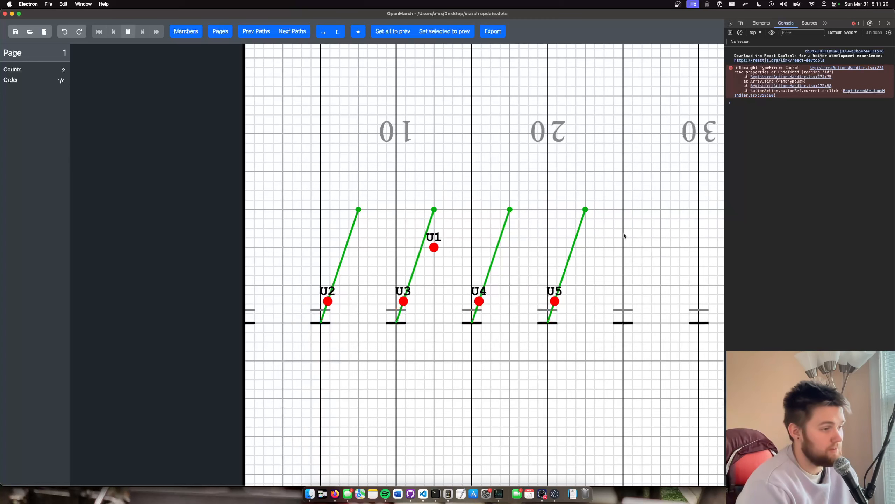
{"action": "left_click", "coordinate": [128, 32]}
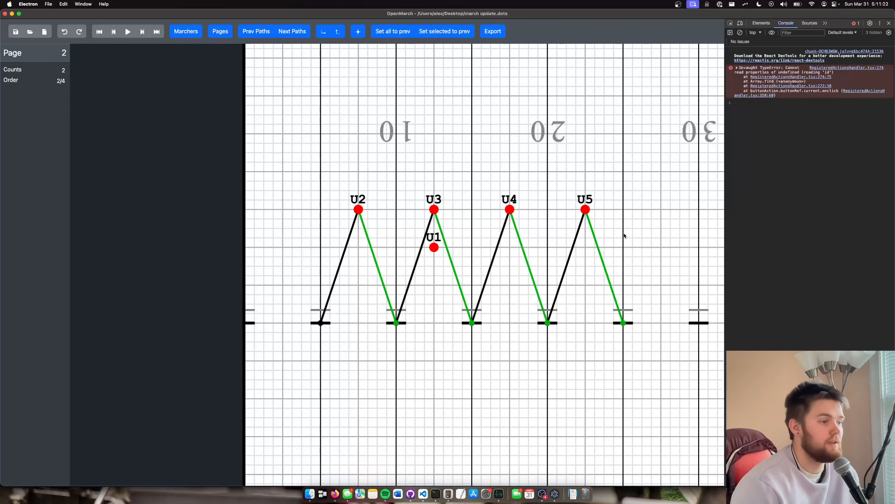
{"action": "mouse_move", "coordinate": [348, 230]}
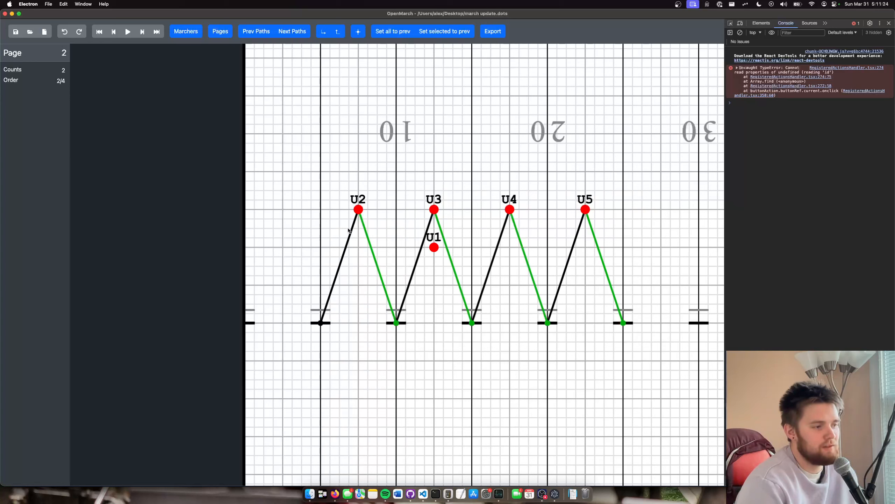
{"action": "left_click", "coordinate": [127, 31]}
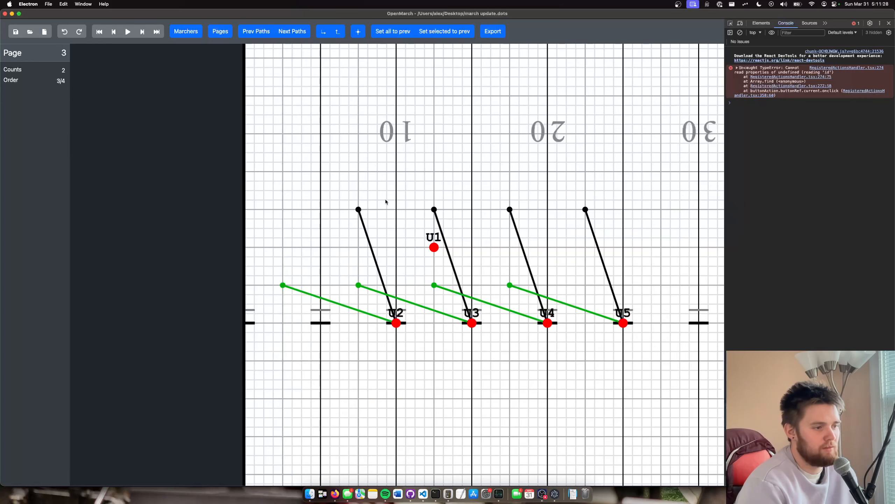
{"action": "mouse_move", "coordinate": [399, 220]}
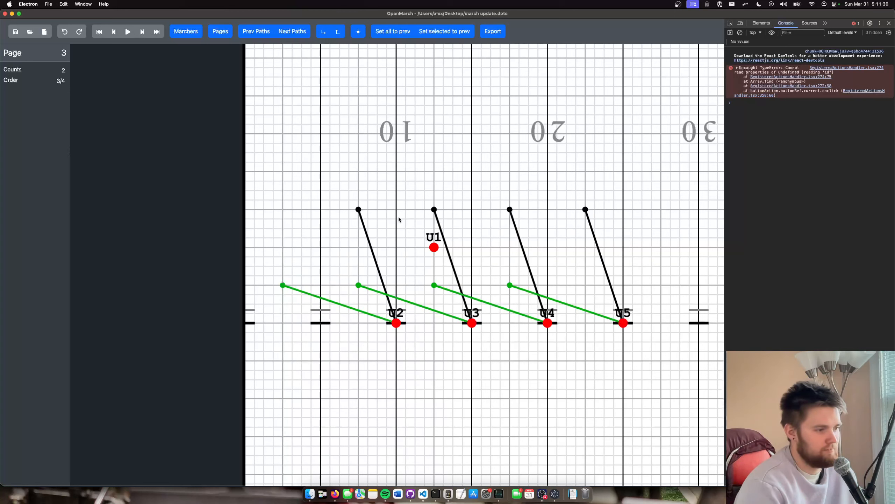
{"action": "mouse_move", "coordinate": [400, 221]}
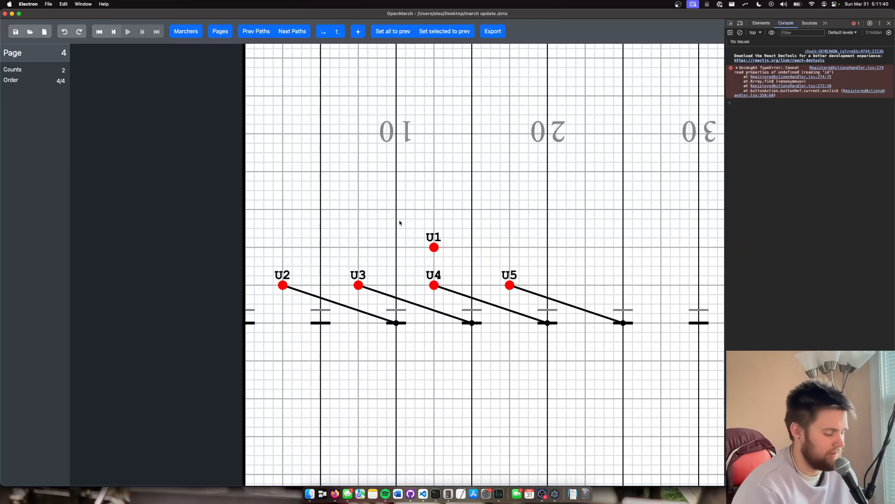
{"action": "left_click", "coordinate": [127, 31]}
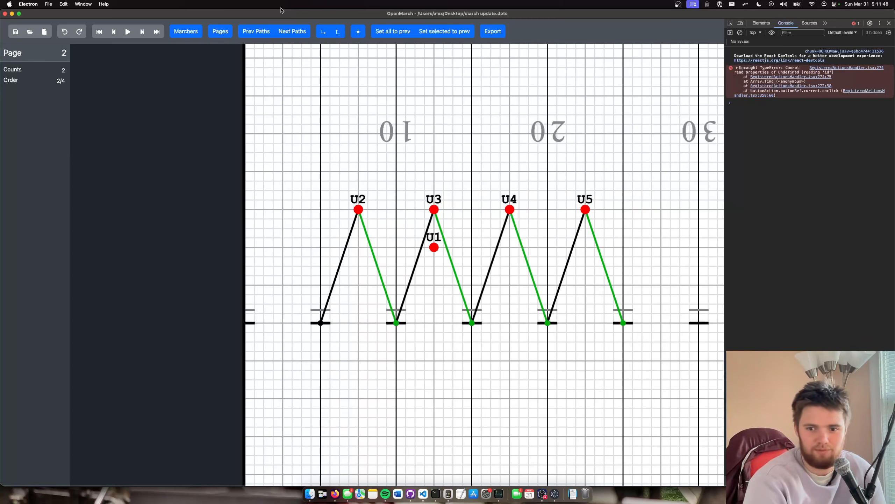
{"action": "left_click", "coordinate": [291, 30]}
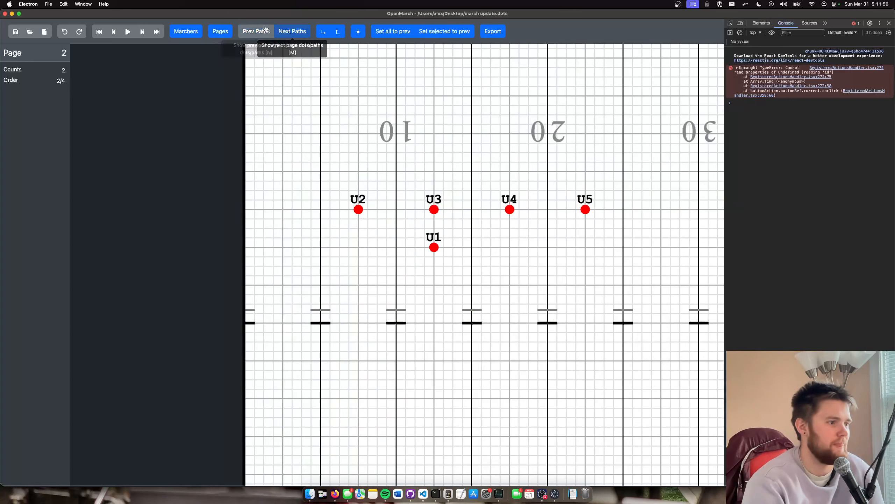
{"action": "left_click", "coordinate": [292, 31]}
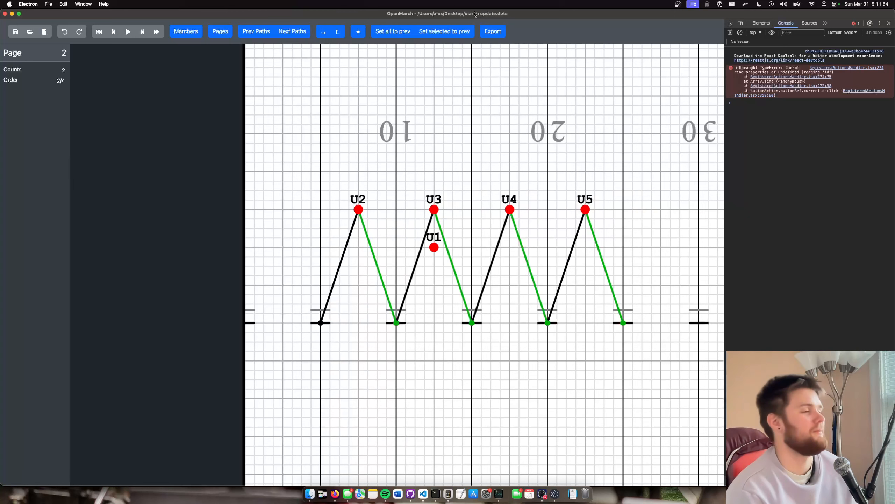
{"action": "mouse_move", "coordinate": [311, 164]}
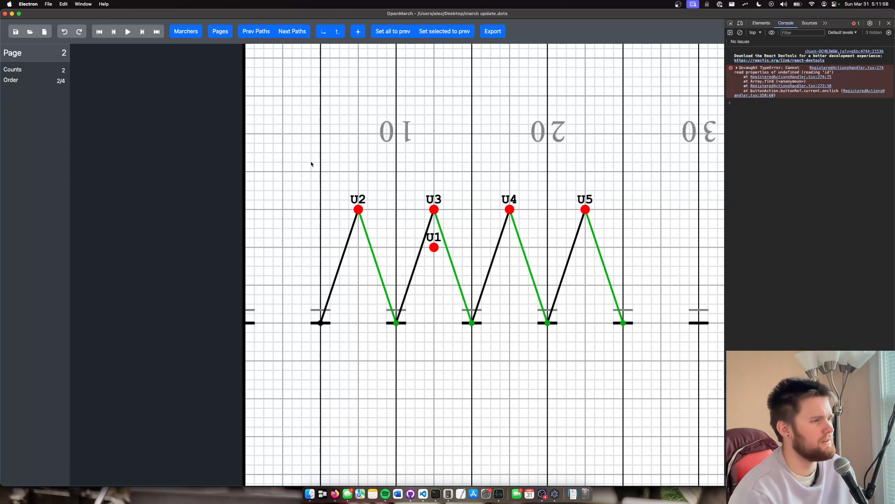
Move tuba U2 toward the back sideline and U3 left beside it on page 2, then preview the motion
{"action": "left_click", "coordinate": [358, 210]}
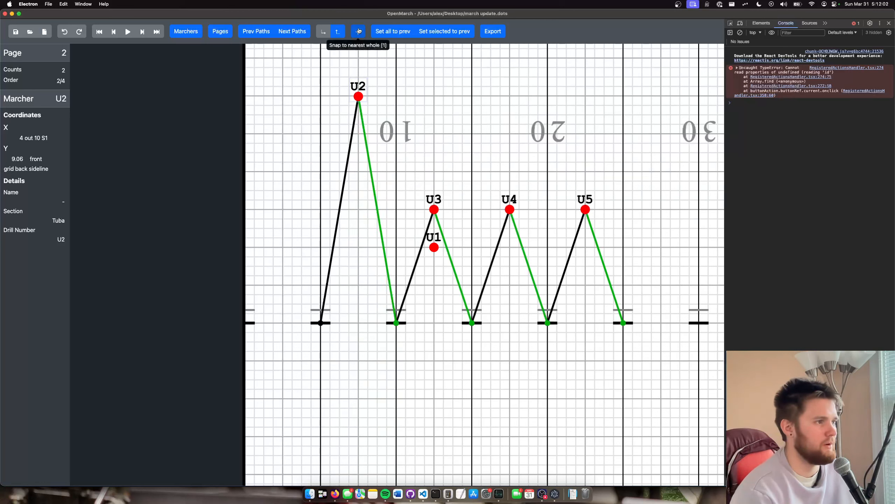
{"action": "left_click", "coordinate": [359, 31]}
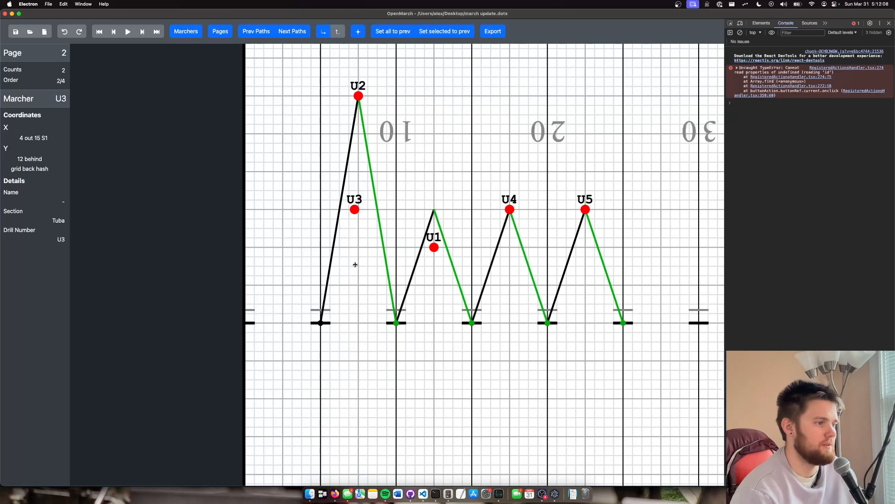
{"action": "left_click", "coordinate": [127, 31]}
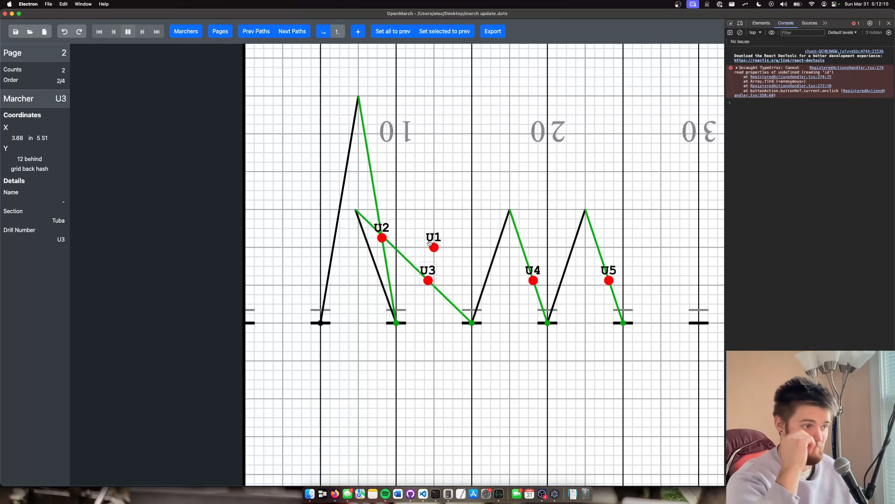
{"action": "left_click", "coordinate": [128, 31]}
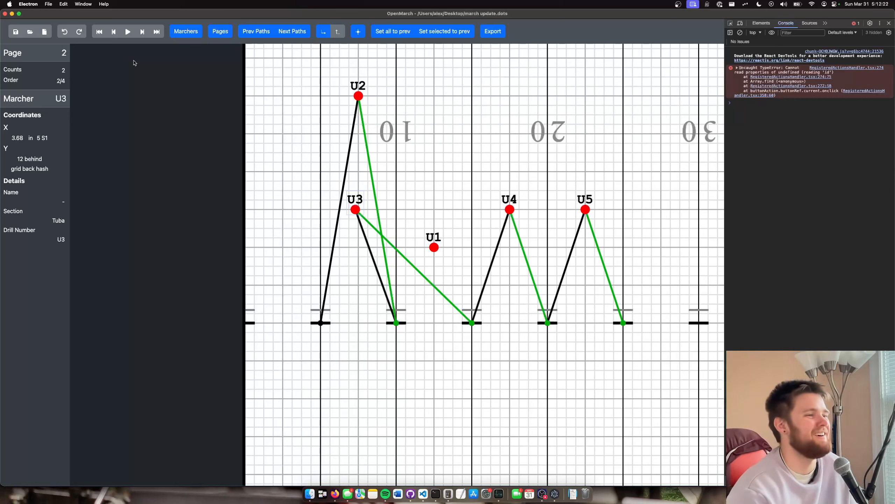
{"action": "mouse_move", "coordinate": [440, 63]}
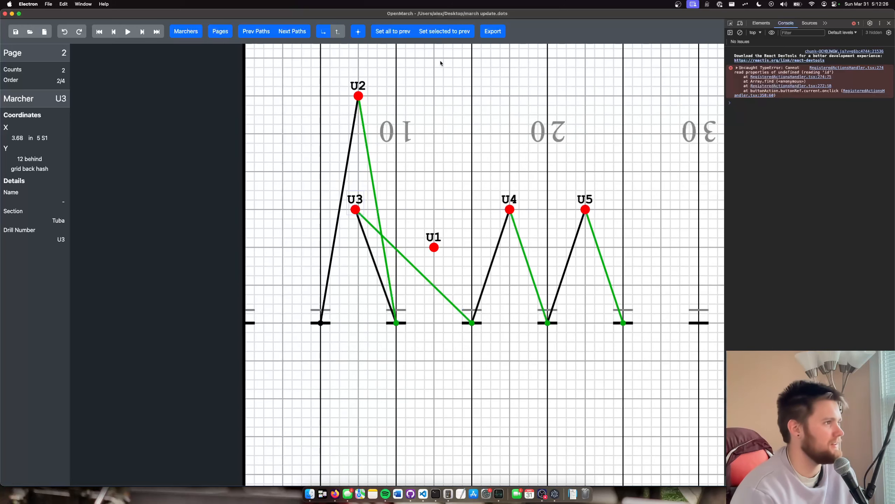
Create two Flute marchers F1 and F2 with prefix F and quantity 2
{"action": "left_click", "coordinate": [185, 31]}
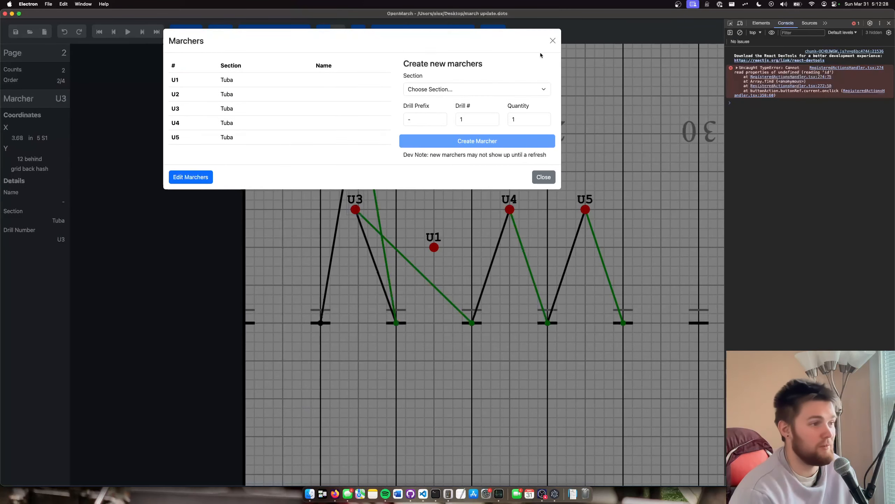
{"action": "left_click", "coordinate": [477, 89]}
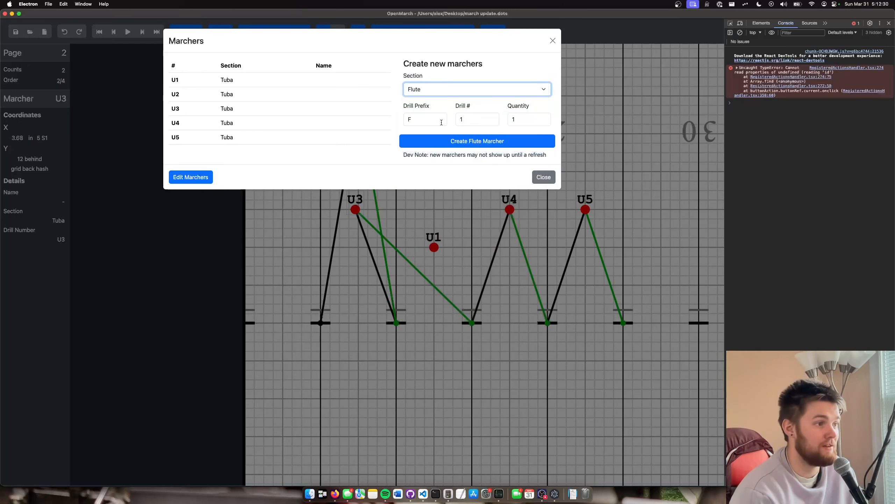
{"action": "left_click", "coordinate": [527, 119]}
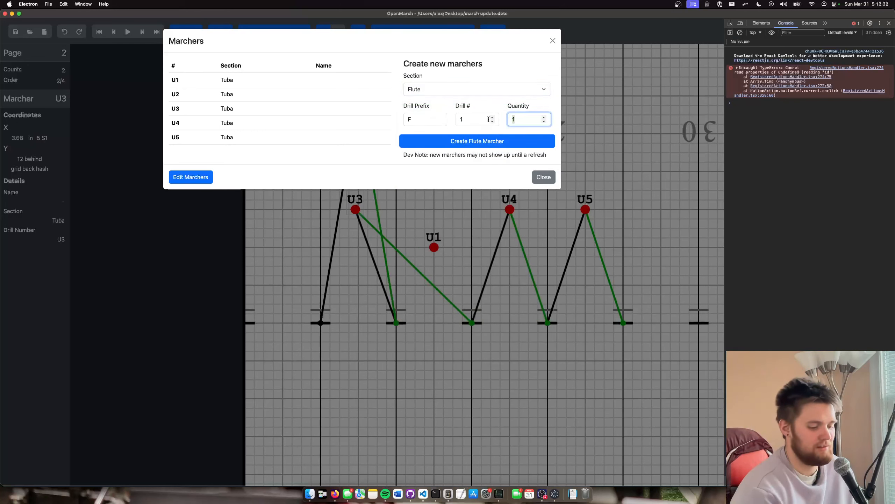
{"action": "left_click", "coordinate": [543, 117]}
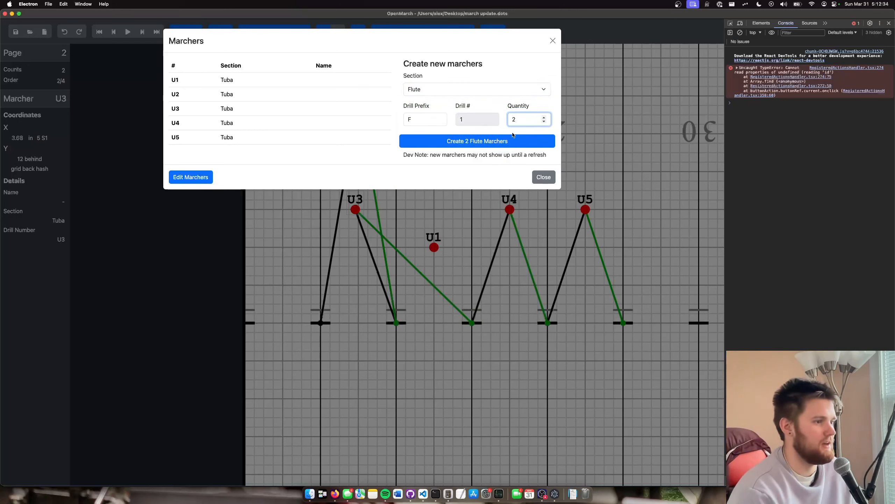
{"action": "left_click", "coordinate": [477, 142]}
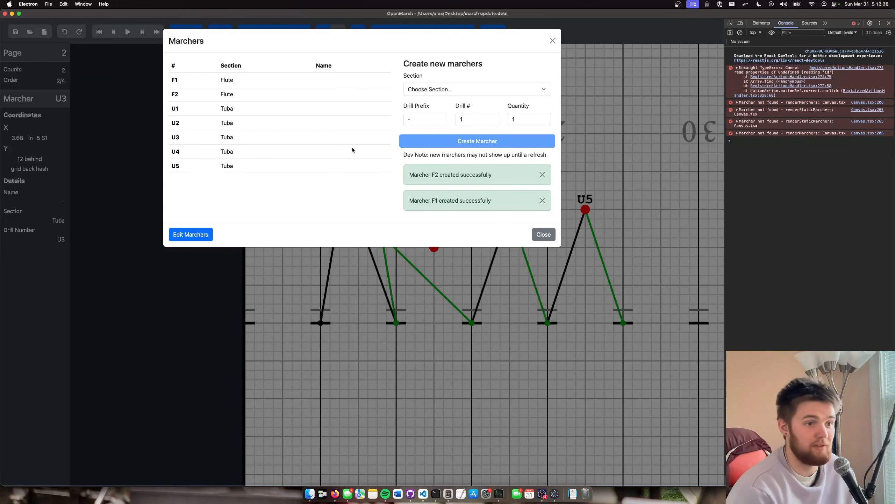
{"action": "mouse_move", "coordinate": [626, 136]}
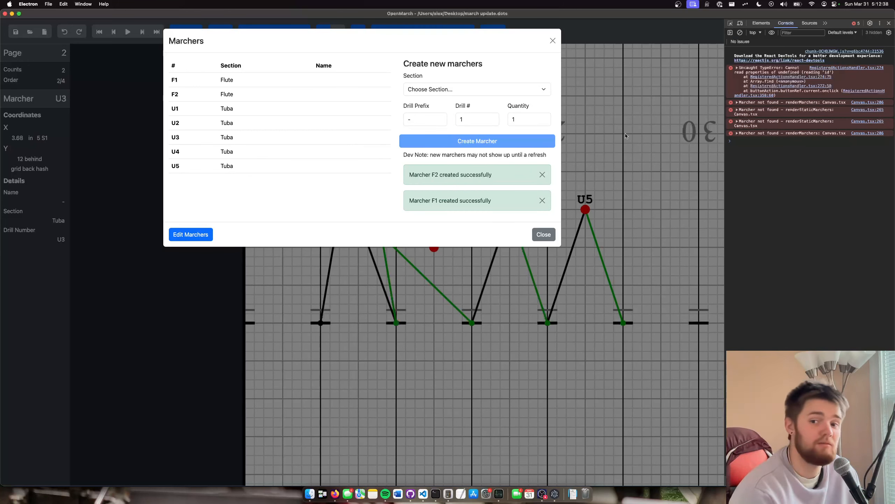
{"action": "mouse_move", "coordinate": [619, 107]}
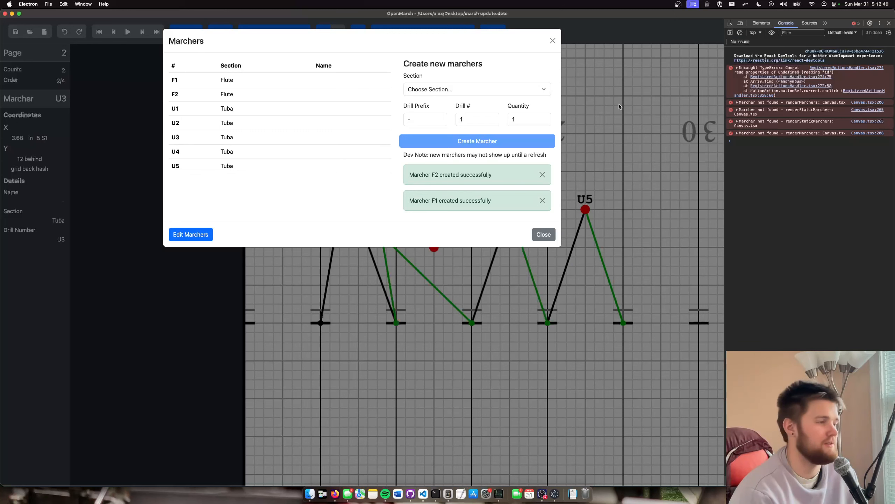
Create tuba marcher U7 from the Tuba section
{"action": "left_click", "coordinate": [476, 89]}
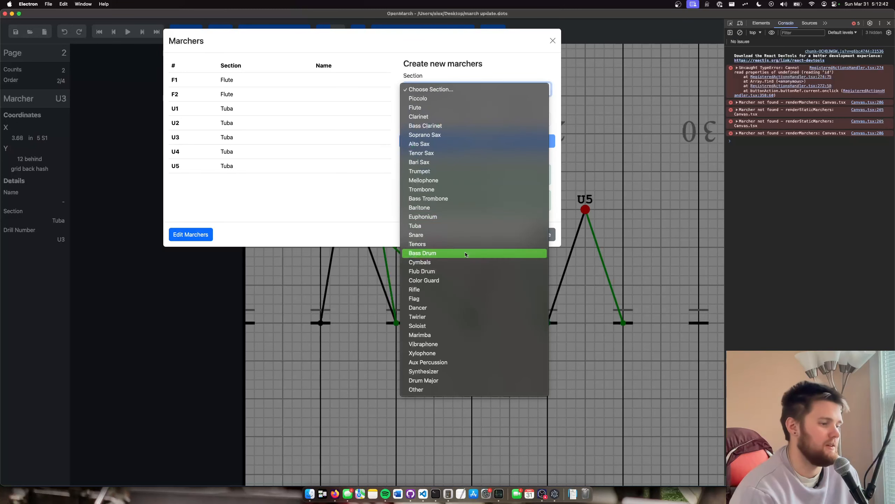
{"action": "mouse_move", "coordinate": [442, 235]}
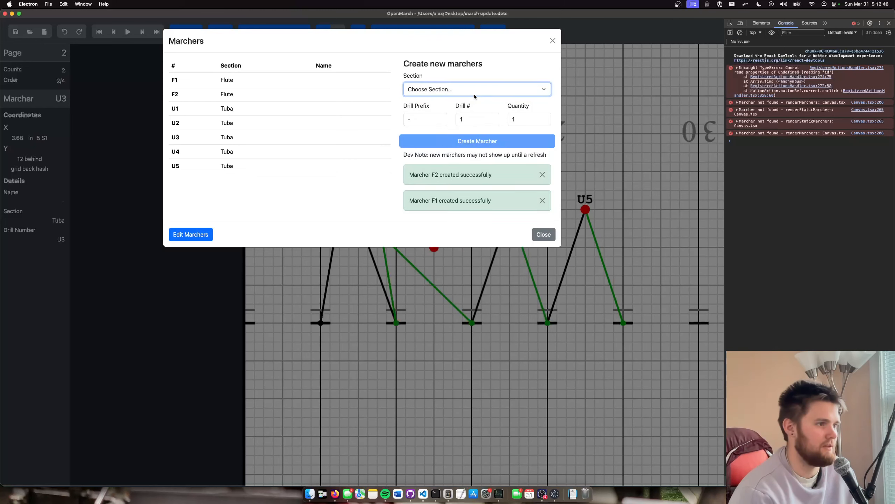
{"action": "left_click", "coordinate": [477, 89]}
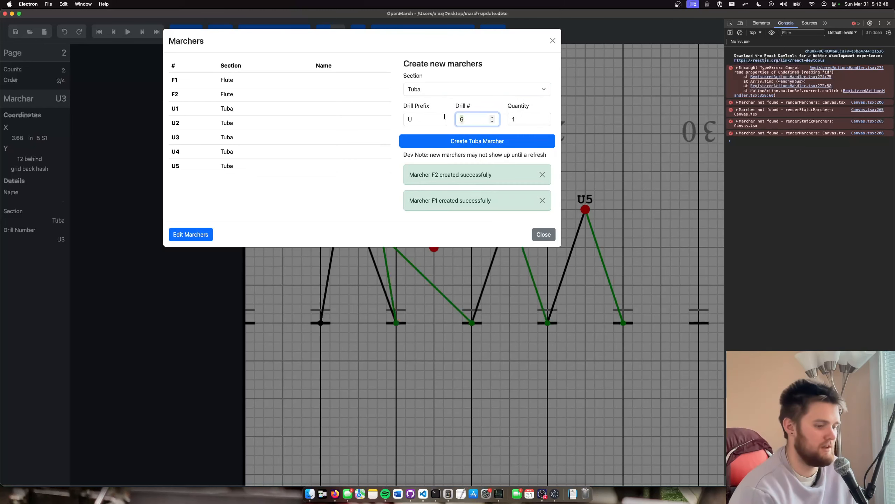
{"action": "left_click", "coordinate": [478, 141]}
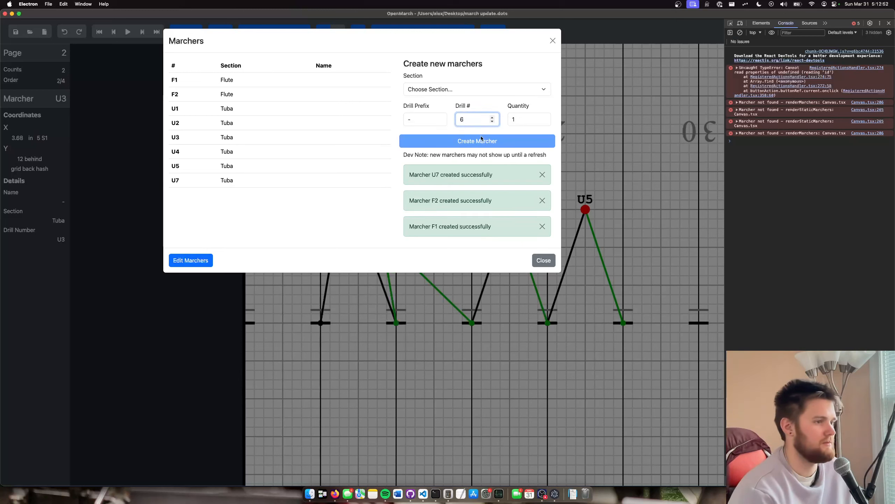
Create tuba marcher U6 from the Tuba section
{"action": "left_click", "coordinate": [475, 89]}
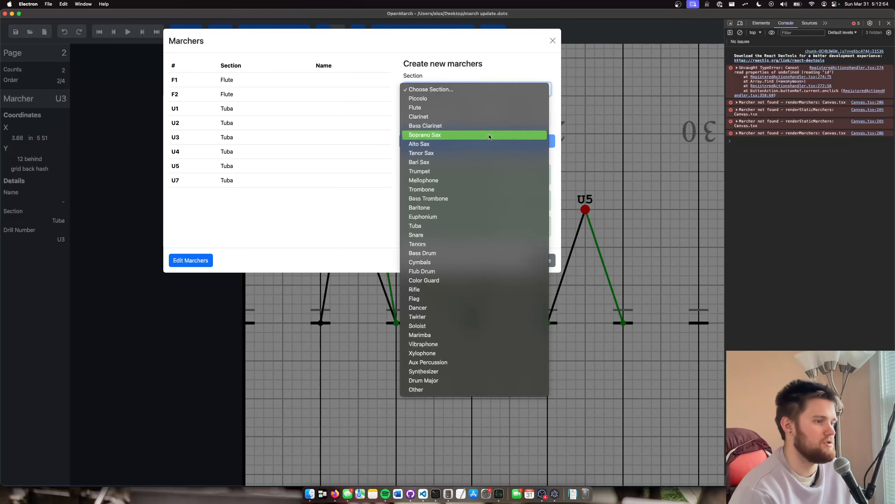
{"action": "left_click", "coordinate": [415, 225]}
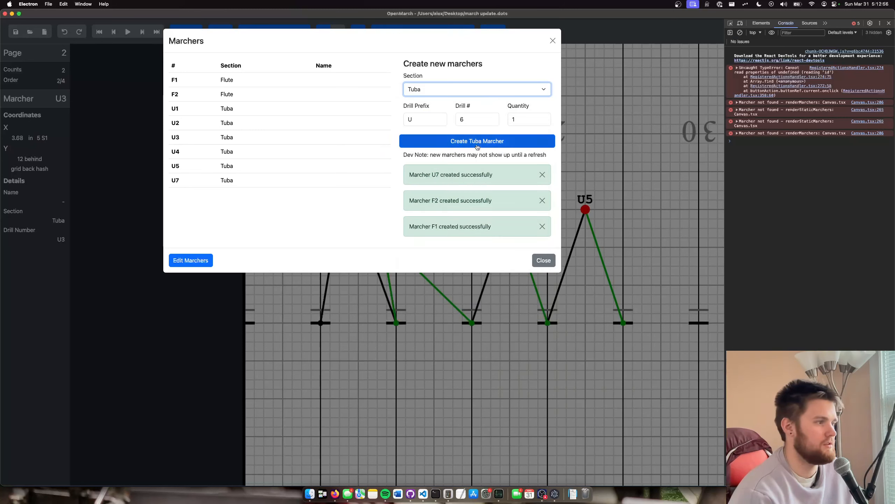
{"action": "left_click", "coordinate": [477, 141]}
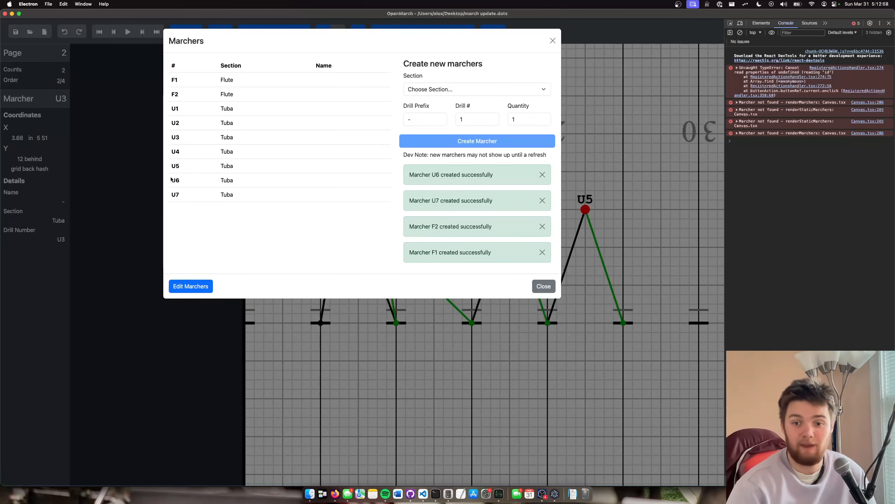
{"action": "mouse_move", "coordinate": [176, 180]}
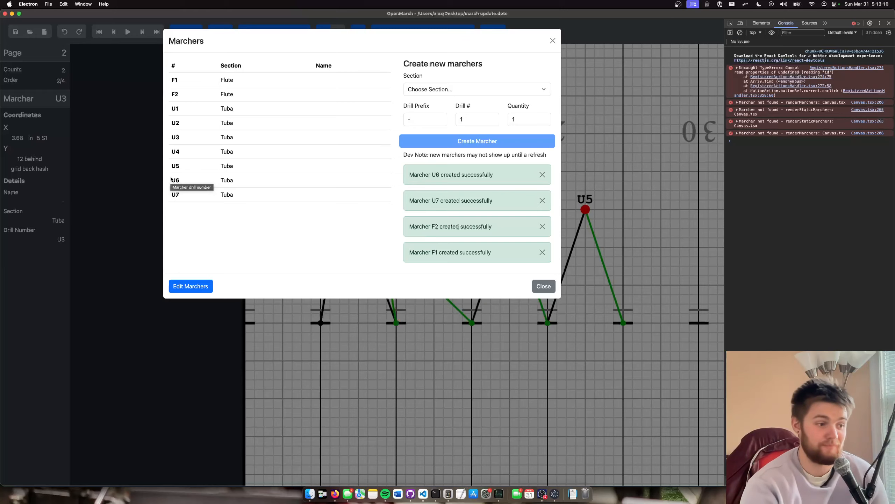
Close the marcher list and toggle the next and previous page path lines on the field
{"action": "left_click", "coordinate": [543, 286]}
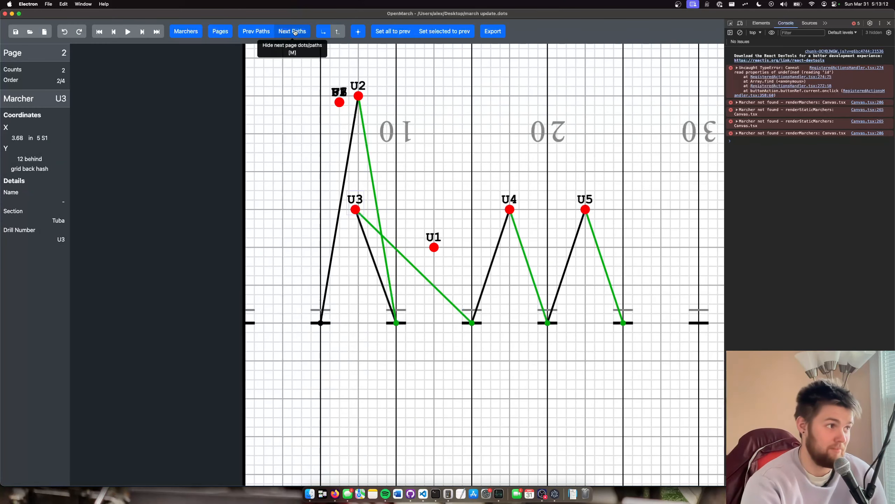
{"action": "left_click", "coordinate": [292, 31]}
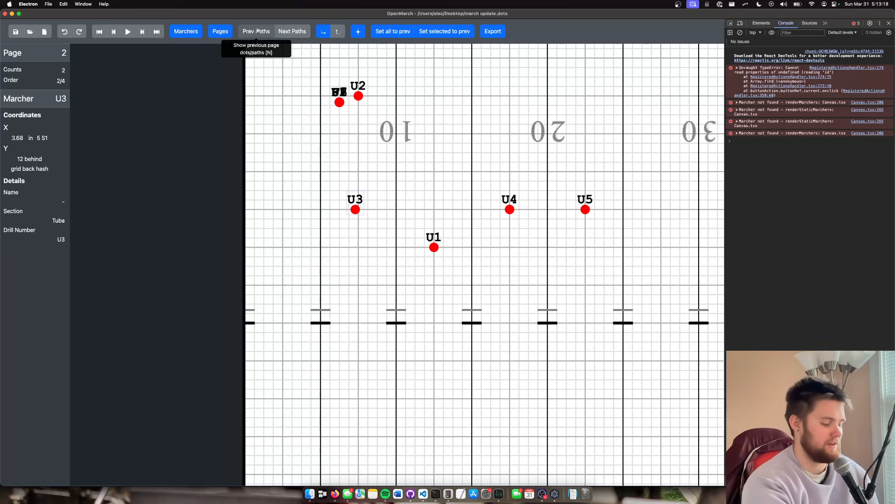
{"action": "left_click", "coordinate": [256, 31]}
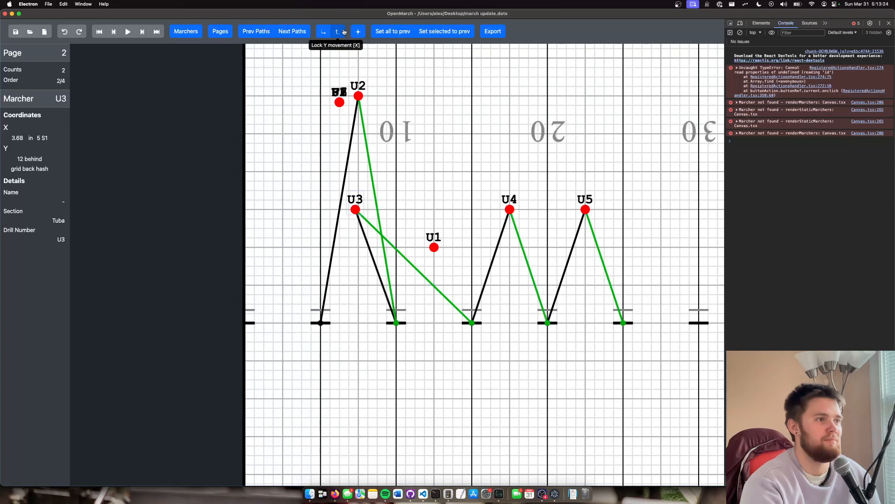
{"action": "mouse_move", "coordinate": [324, 32]}
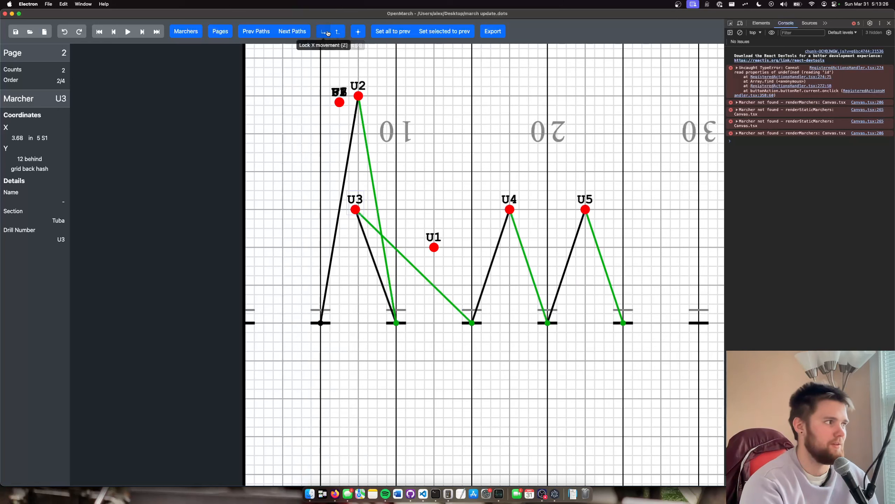
{"action": "mouse_move", "coordinate": [204, 14]}
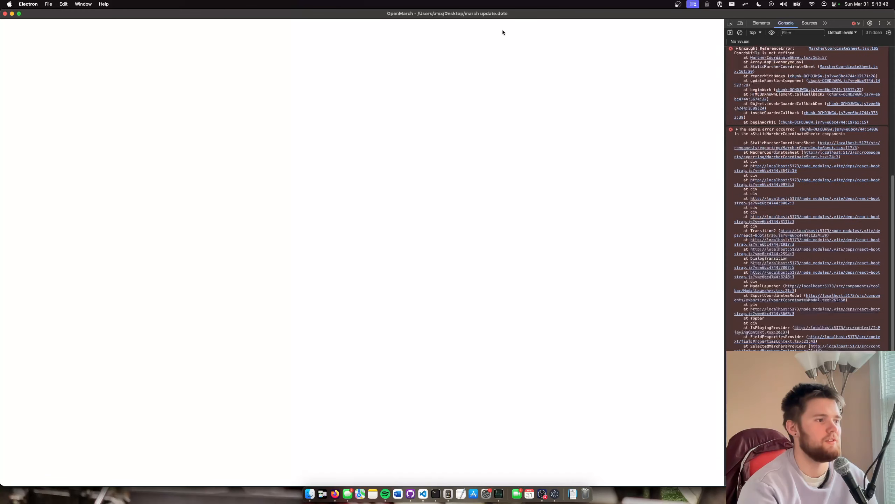
{"action": "mouse_move", "coordinate": [713, 103]}
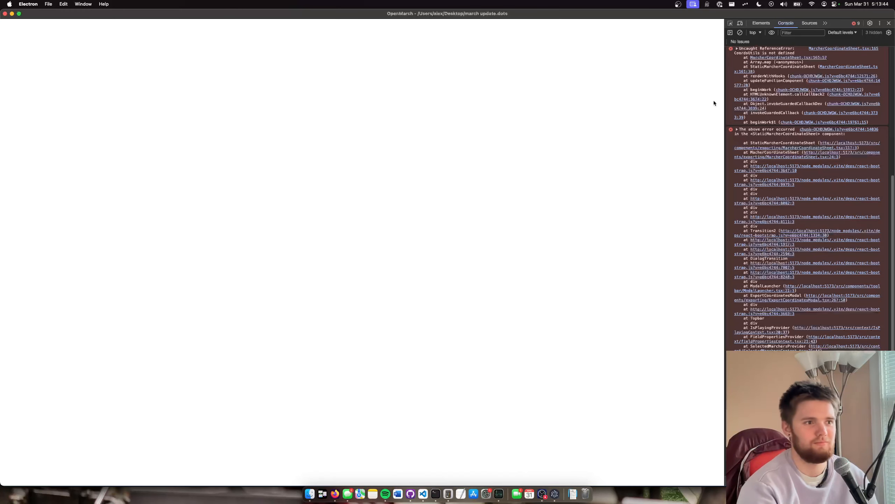